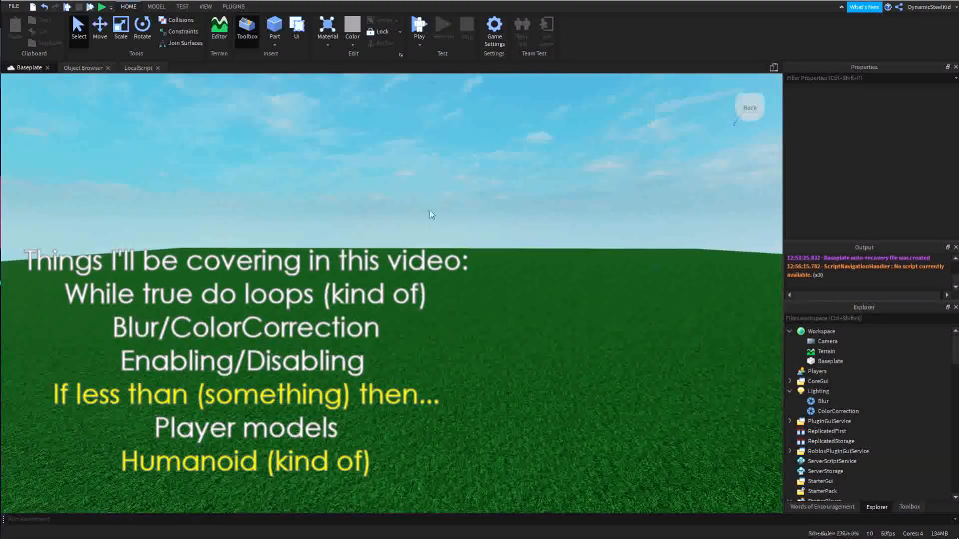
mouse_move(636, 236)
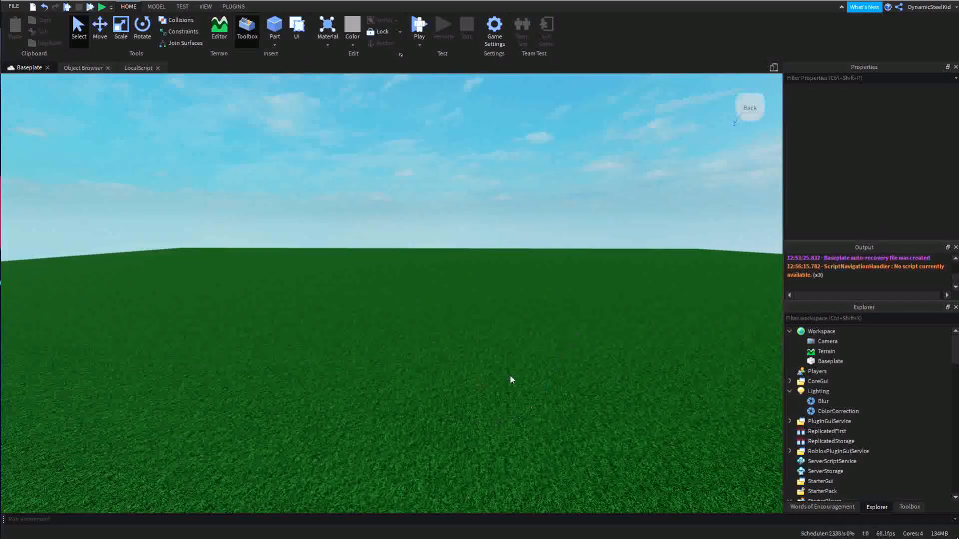
Run a quick play test to locate the player model and its Humanoid in Workspace, then stop
click(837, 410)
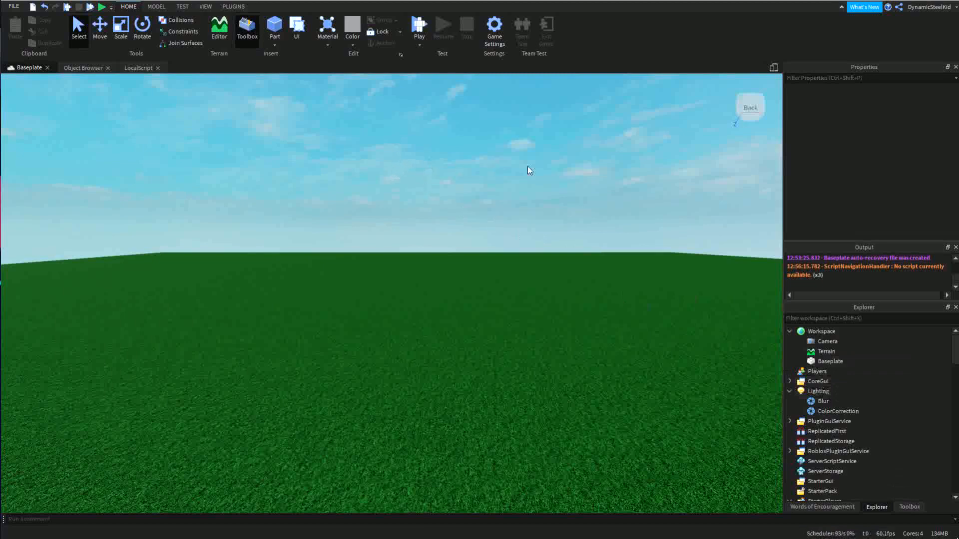
mouse_move(489, 156)
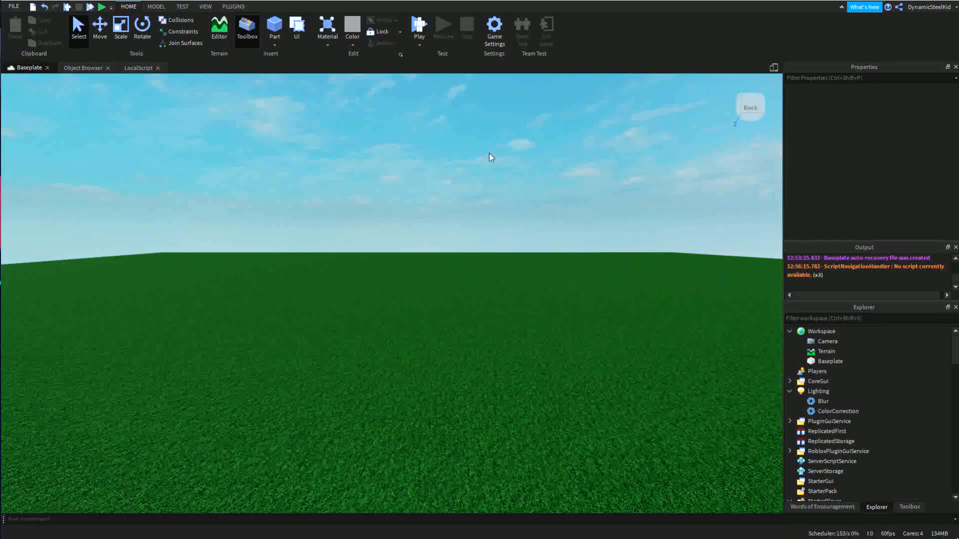
mouse_move(690, 254)
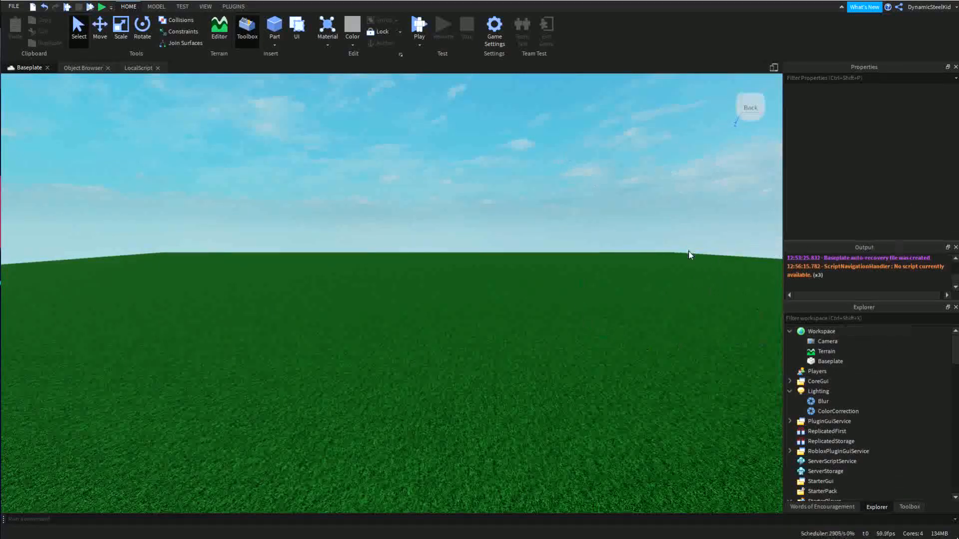
mouse_move(616, 195)
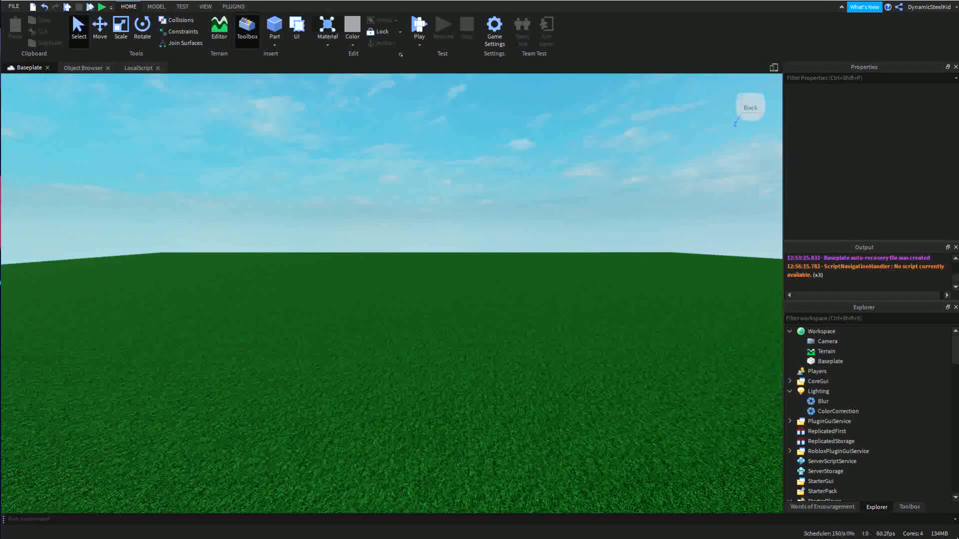
click(420, 31)
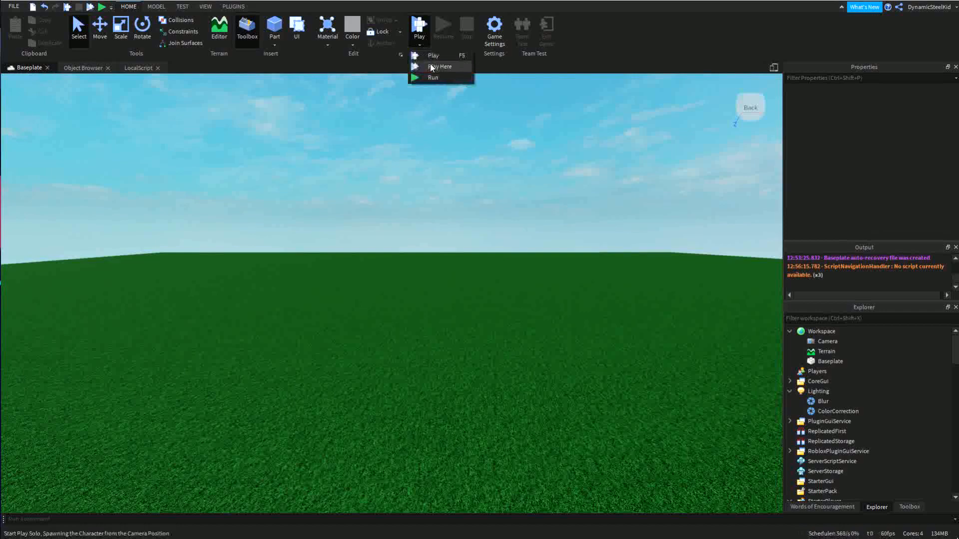
click(439, 66)
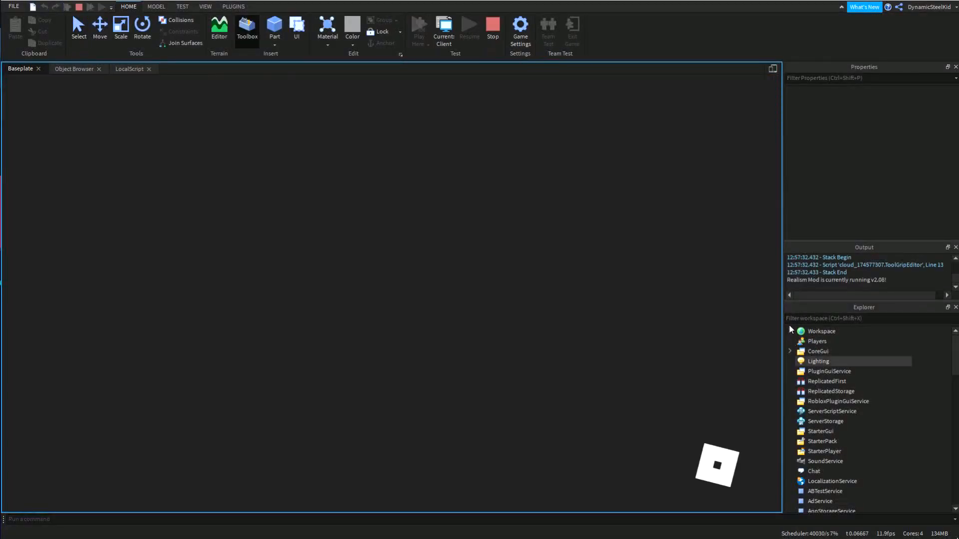
click(419, 28)
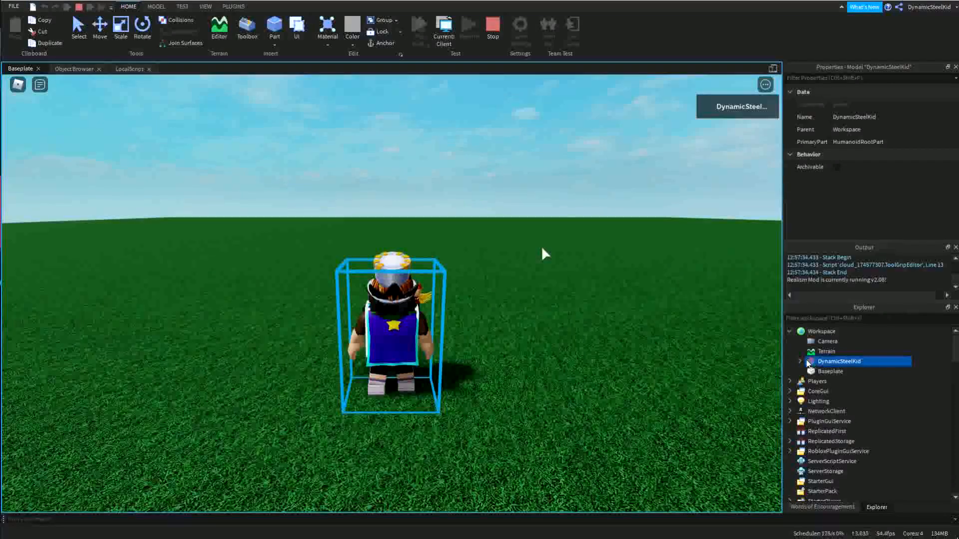
click(799, 362)
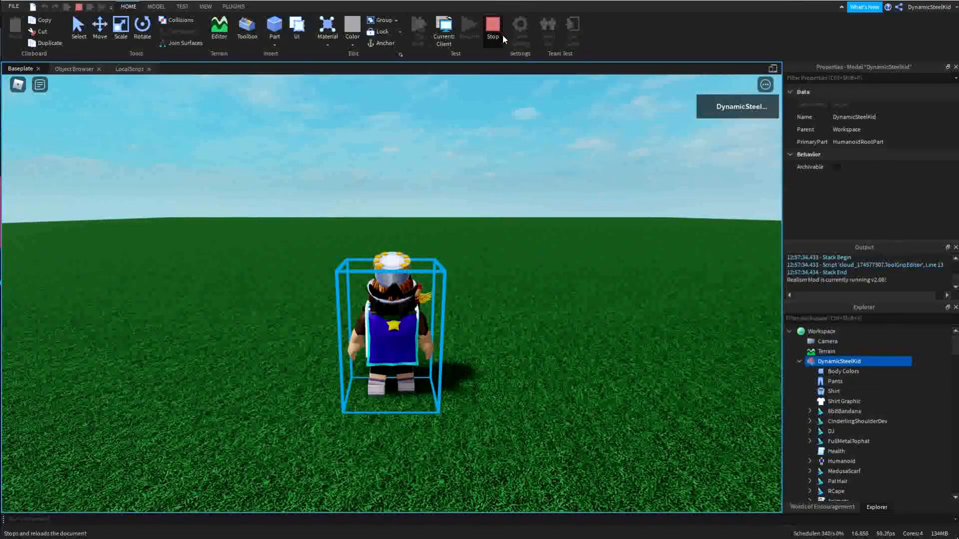
click(492, 28)
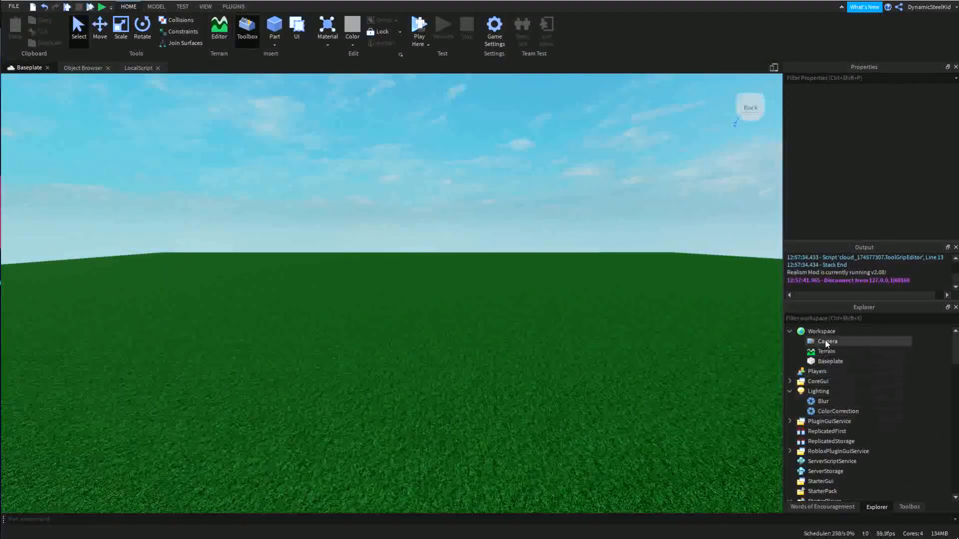
Preview the Blur and ColorCorrection effects by switching their Enabled property on and off
click(820, 331)
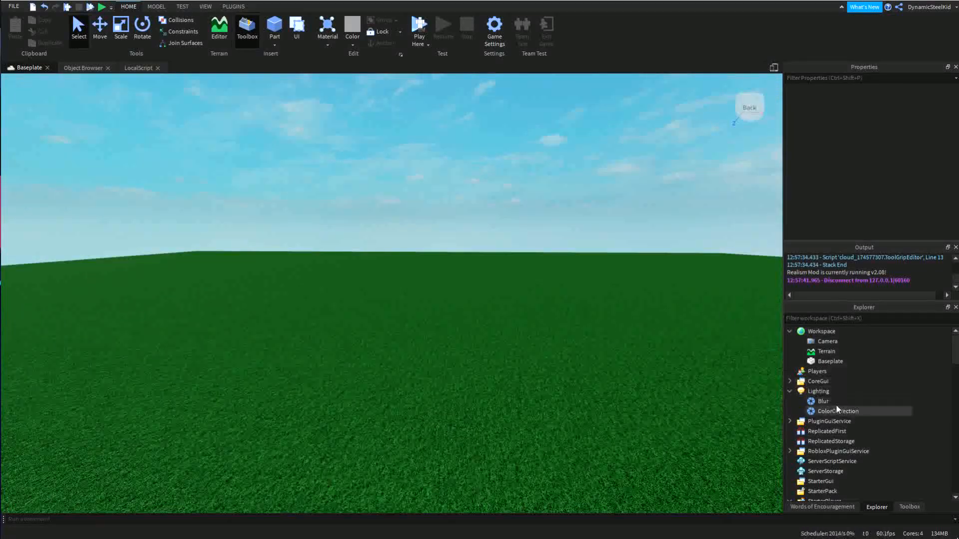
click(838, 410)
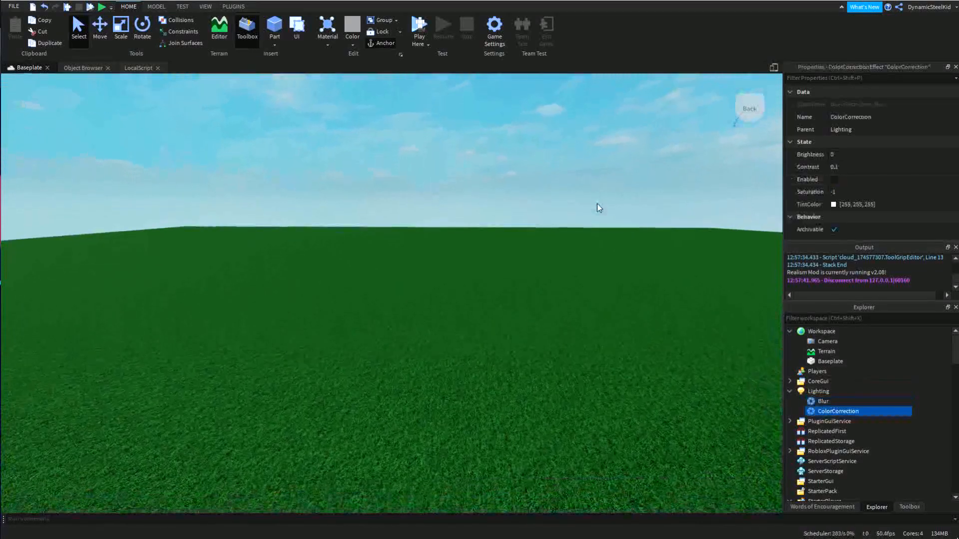
click(823, 400)
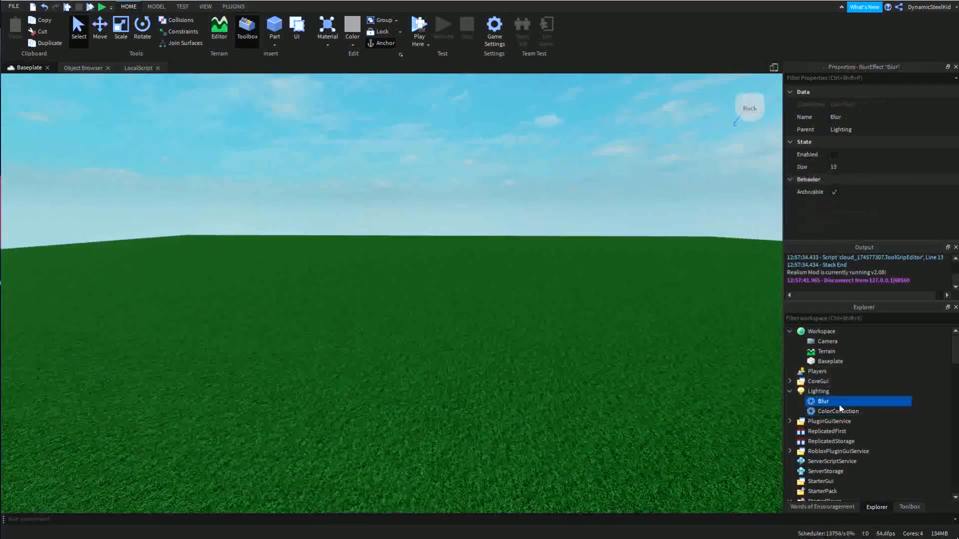
click(832, 154)
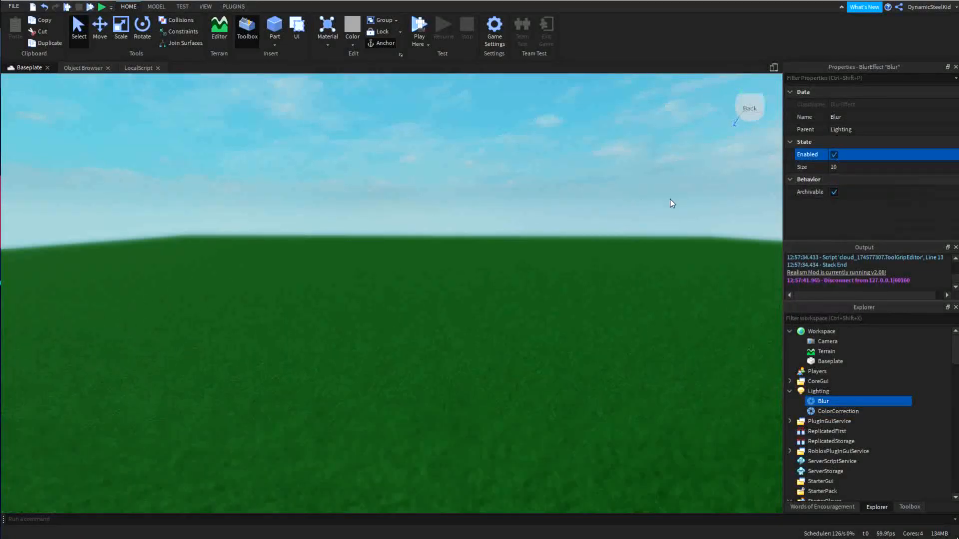
click(833, 154)
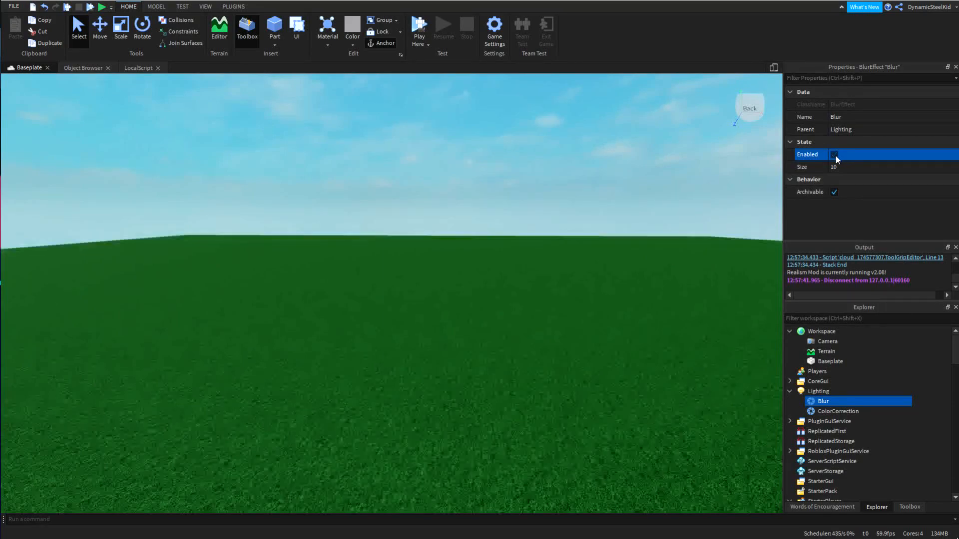
click(833, 153)
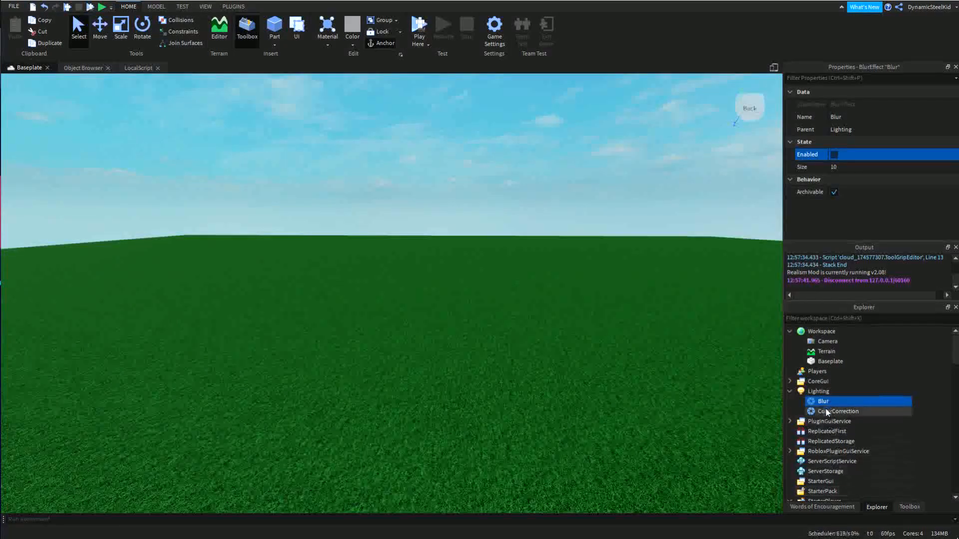
click(837, 410)
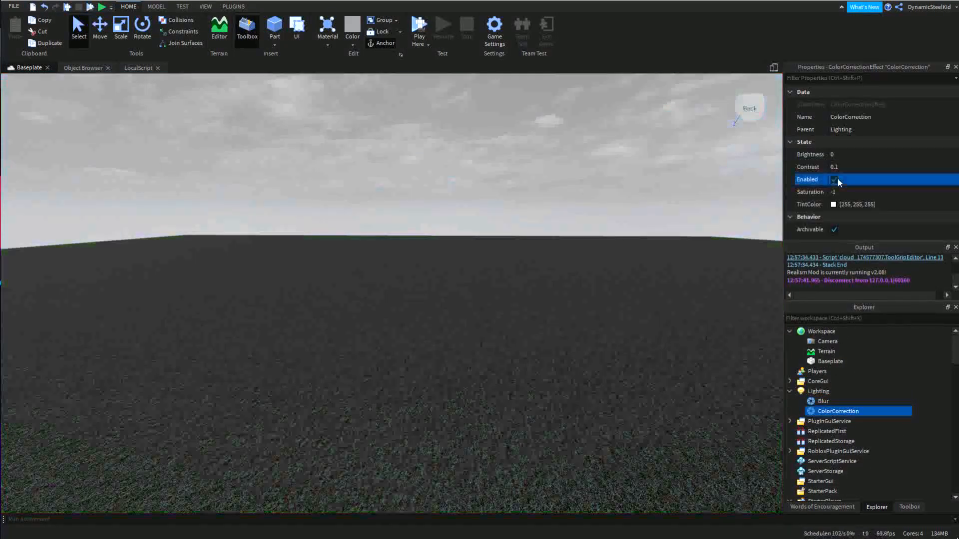
click(833, 179)
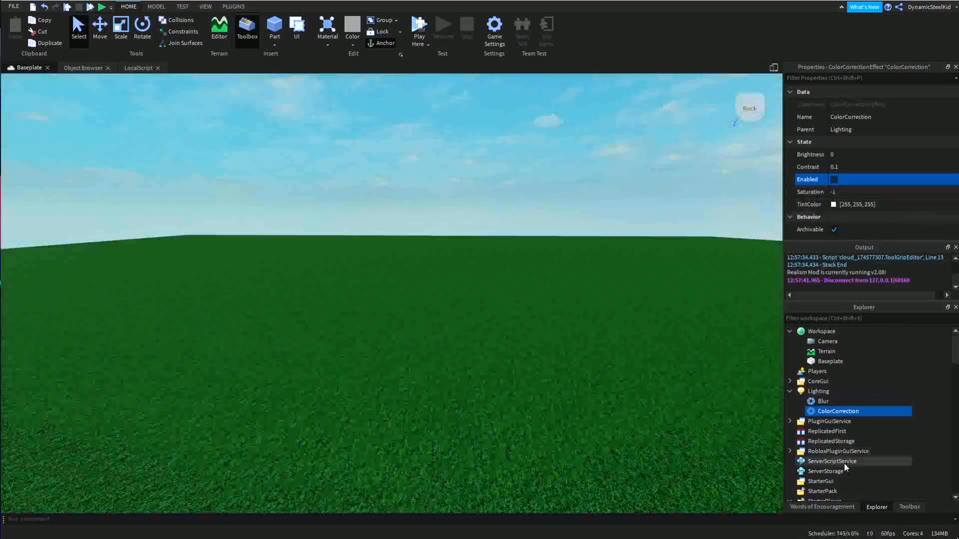
click(823, 401)
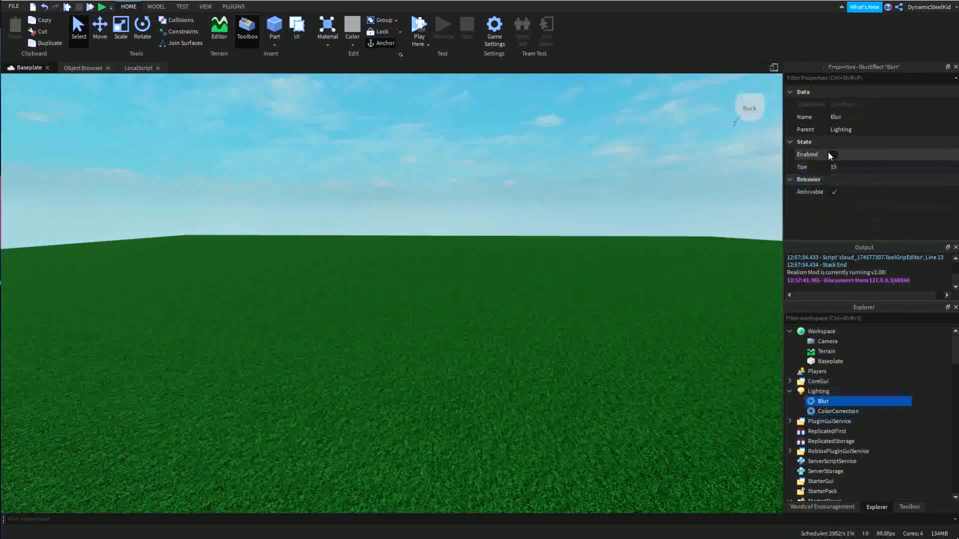
click(833, 154)
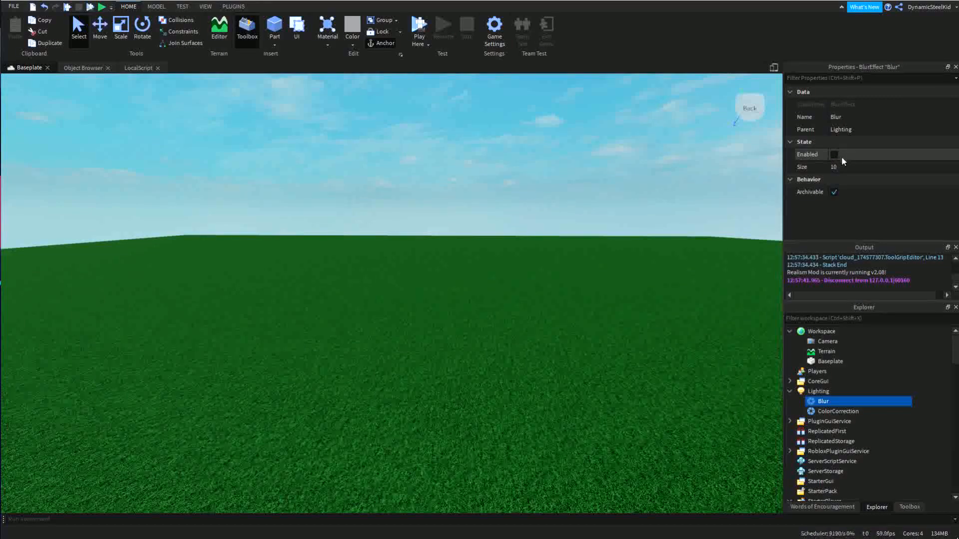
click(833, 153)
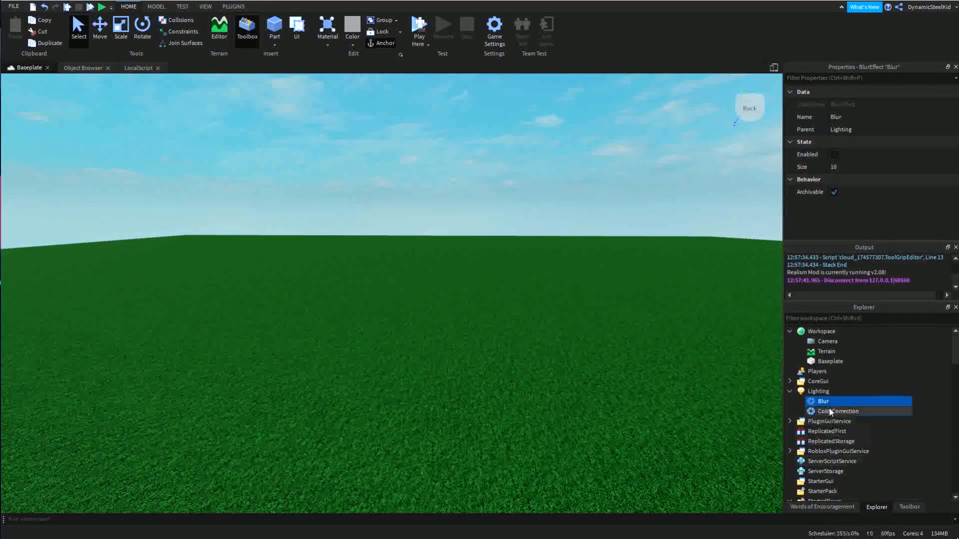
click(837, 410)
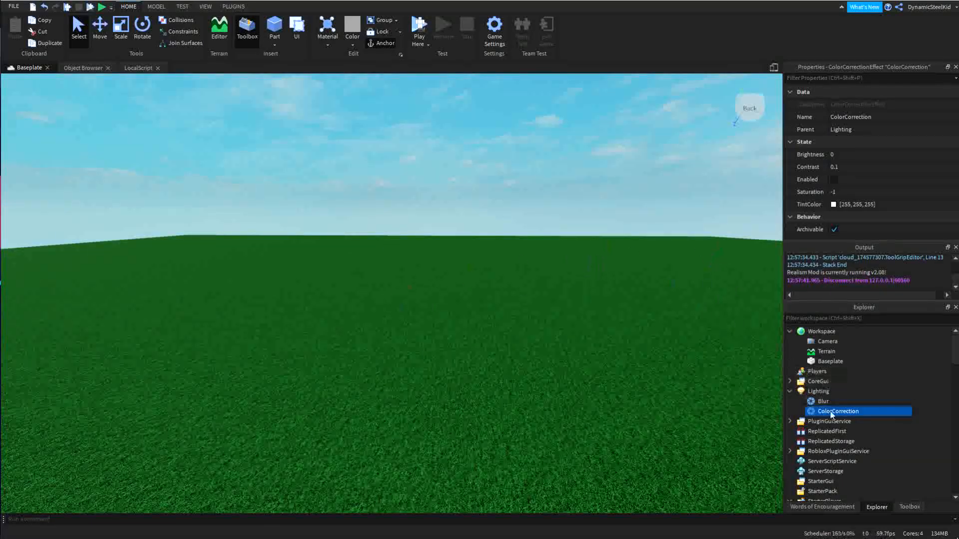
click(823, 401)
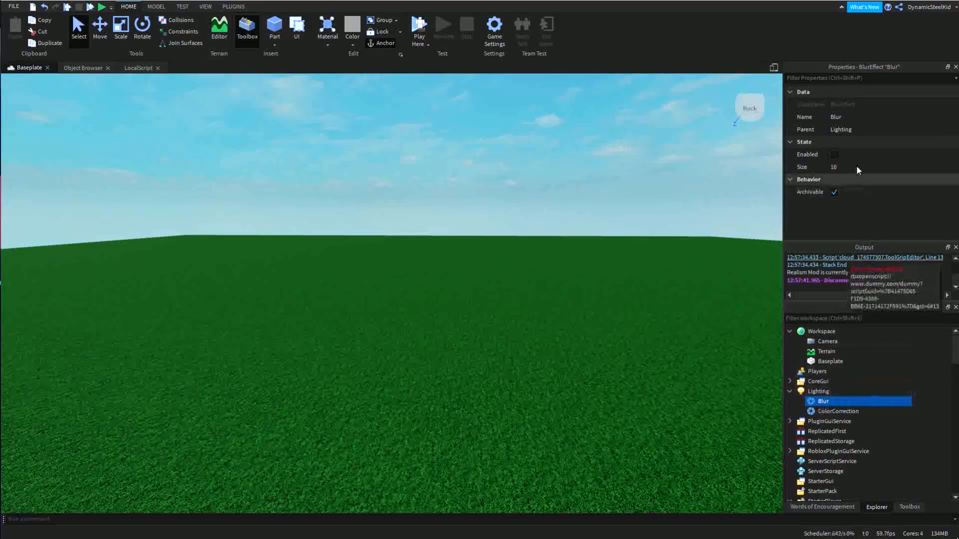
click(833, 154)
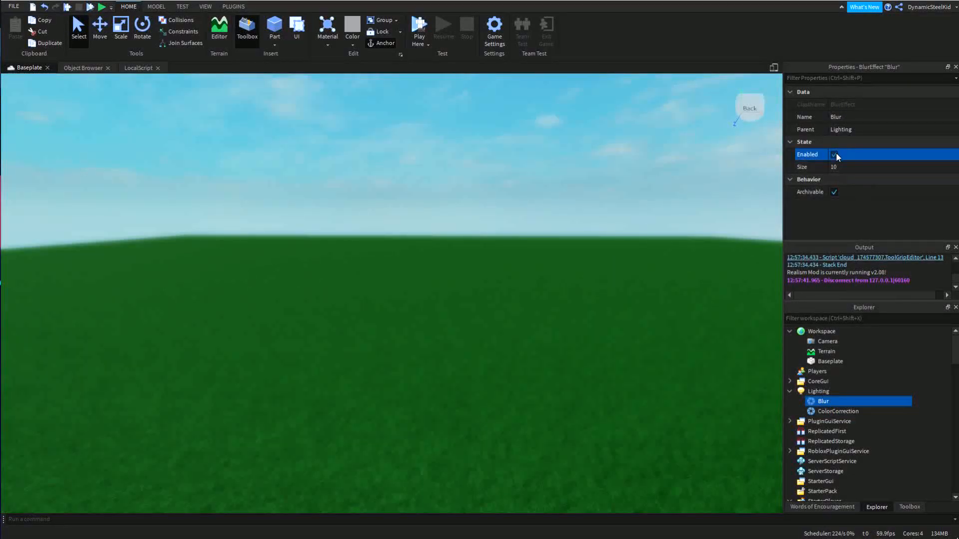
click(833, 154)
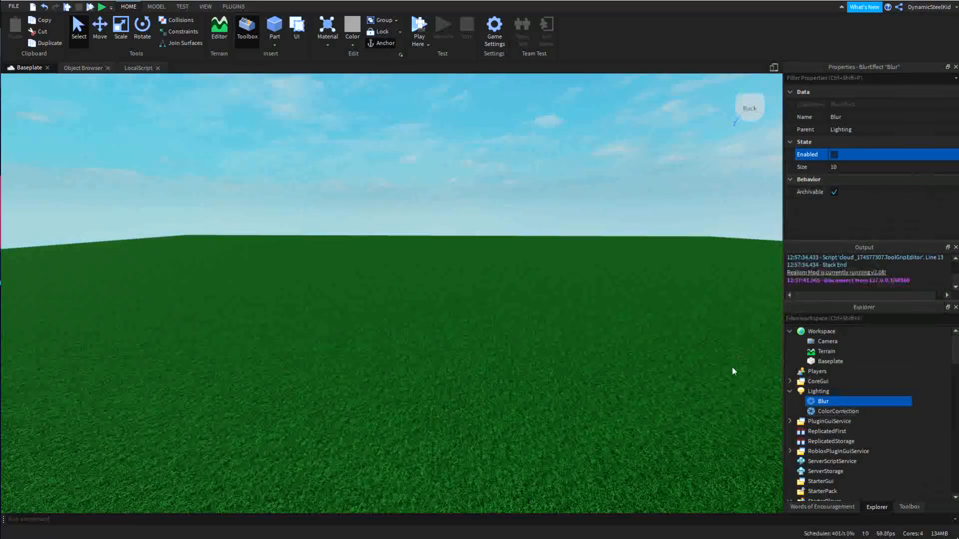
click(838, 410)
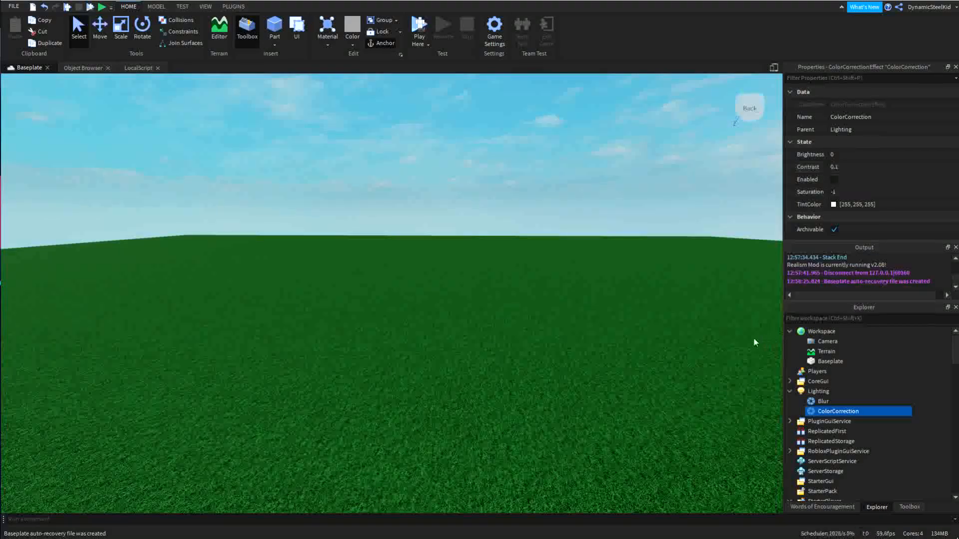
Browse the remaining ColorCorrection properties and reselect items in the Explorer
scroll(down, 3)
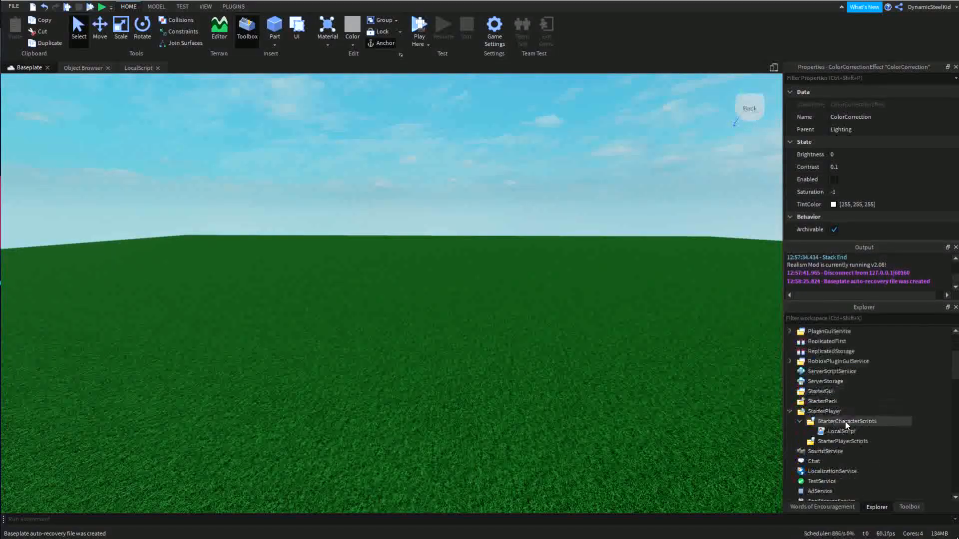
click(840, 432)
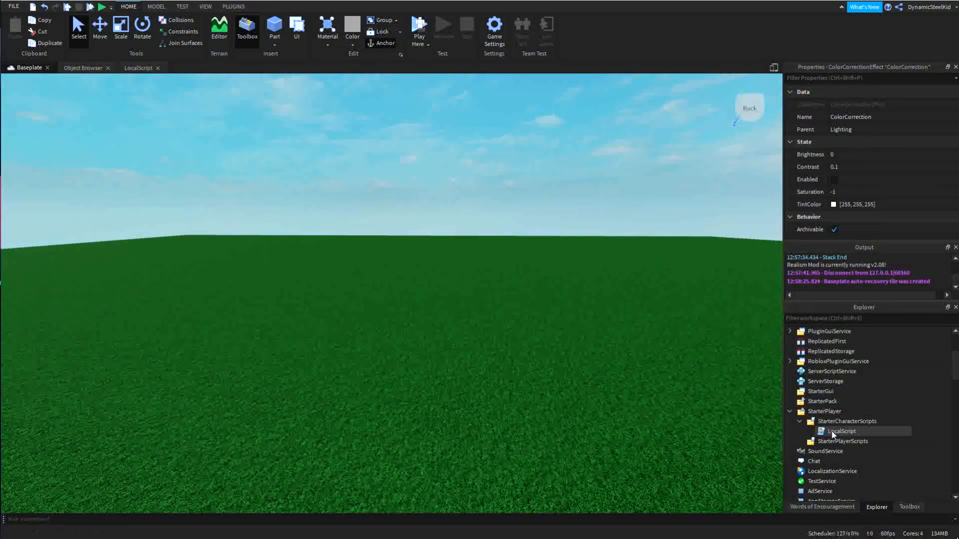
scroll(down, 3)
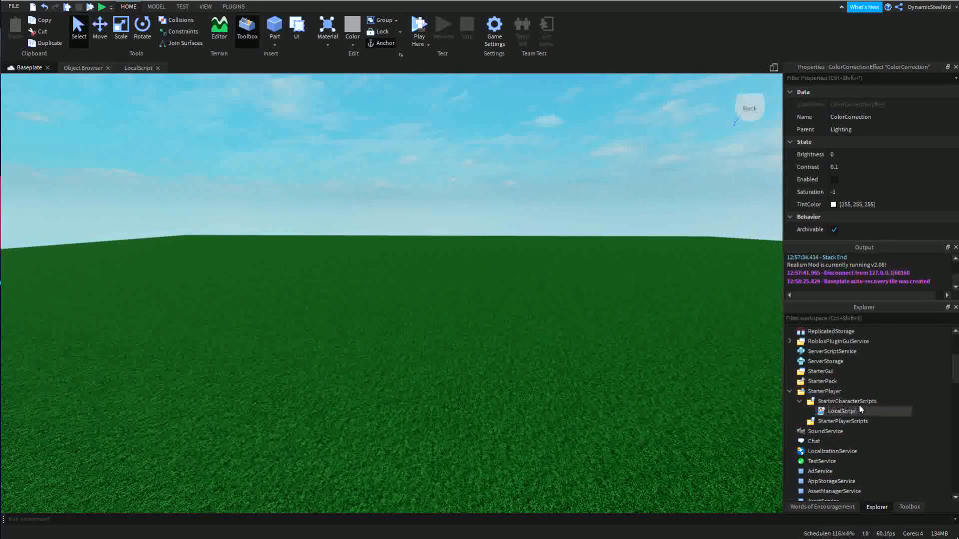
click(824, 391)
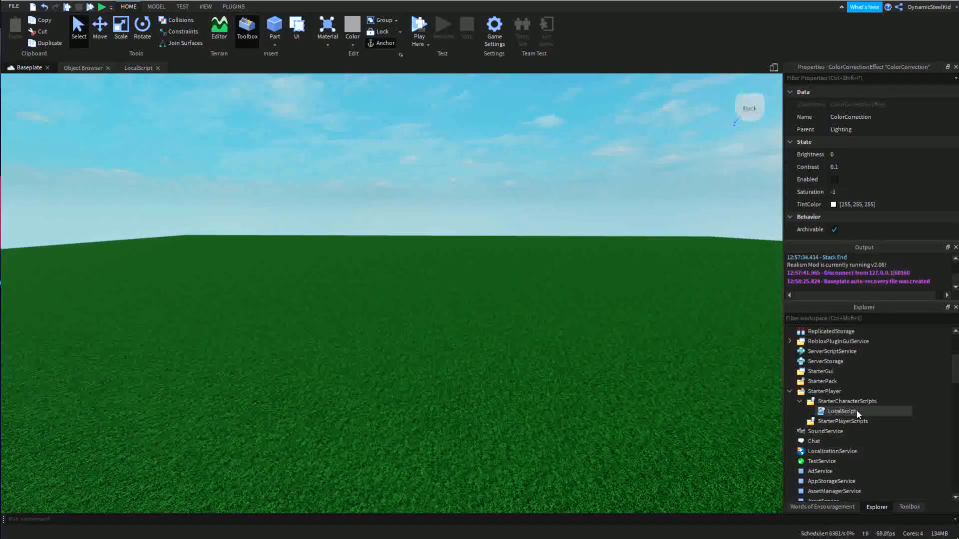
mouse_move(743, 434)
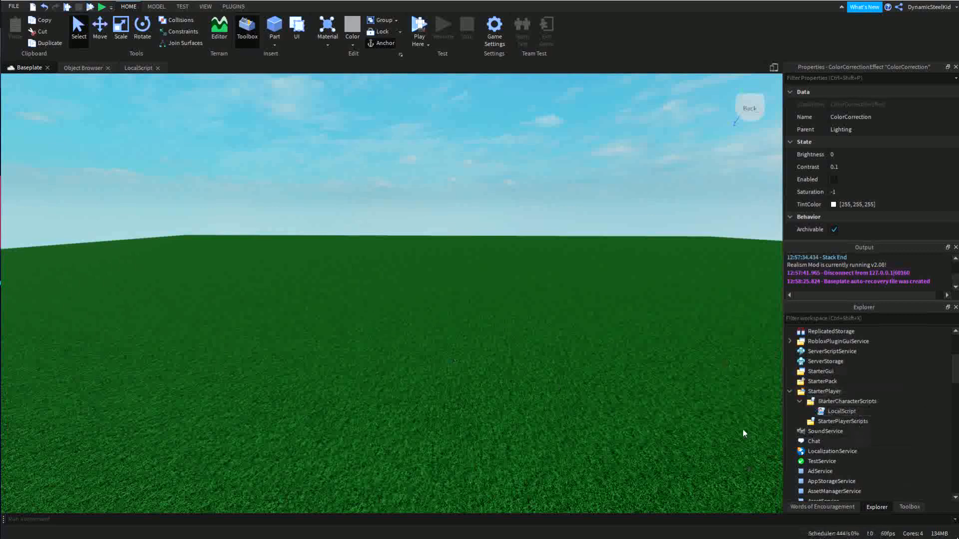
mouse_move(453, 276)
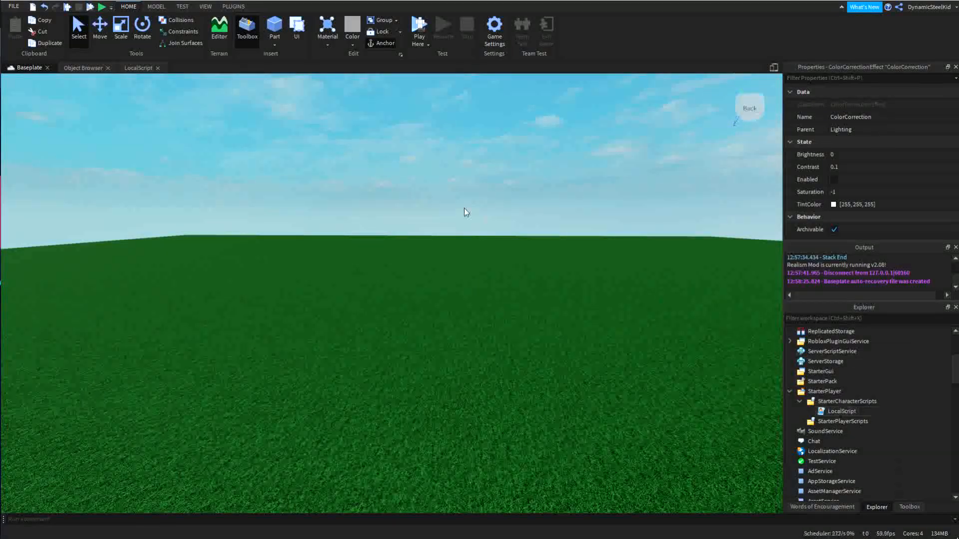
mouse_move(628, 256)
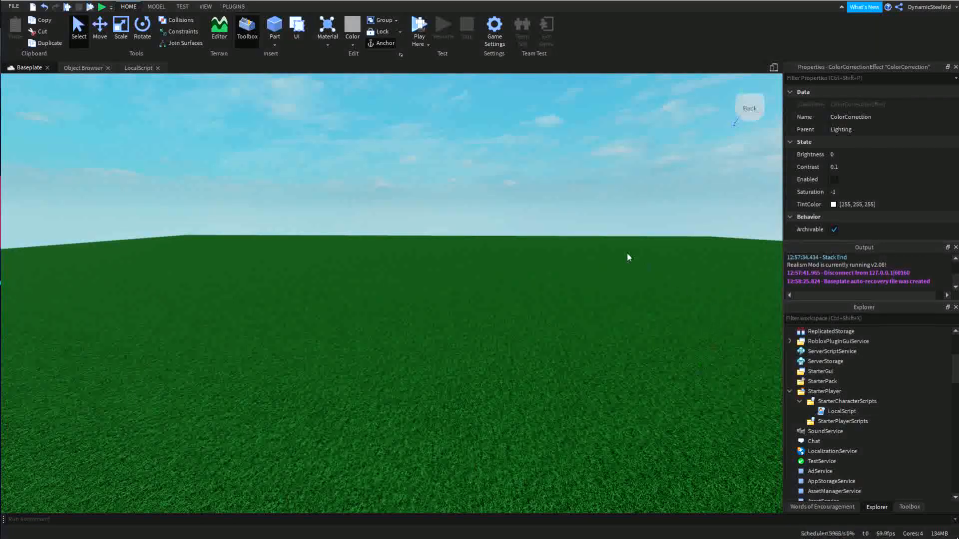
mouse_move(616, 347)
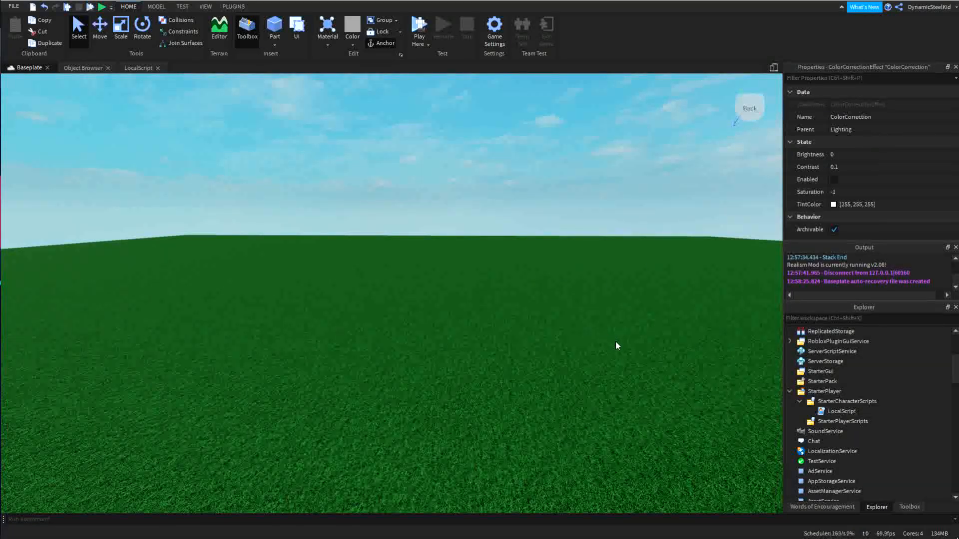
click(841, 411)
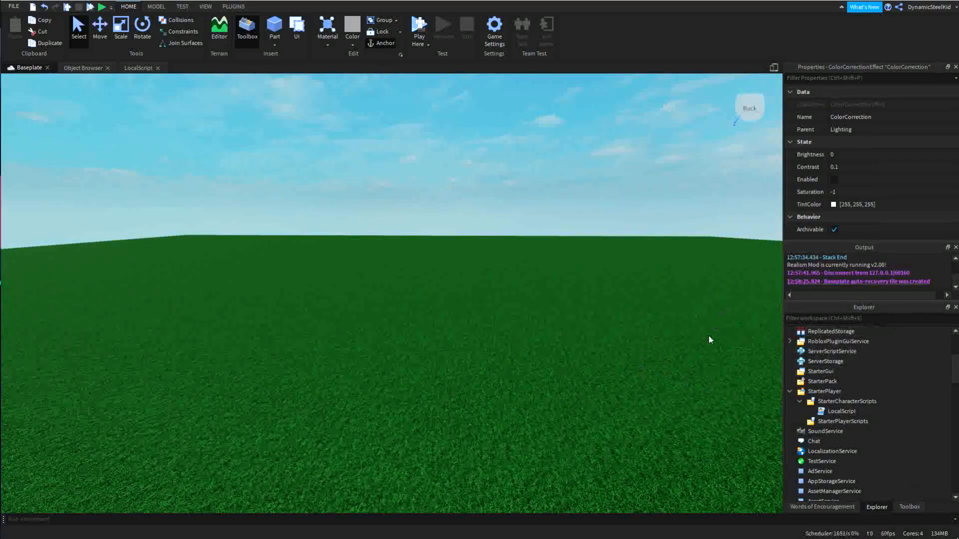
mouse_move(597, 306)
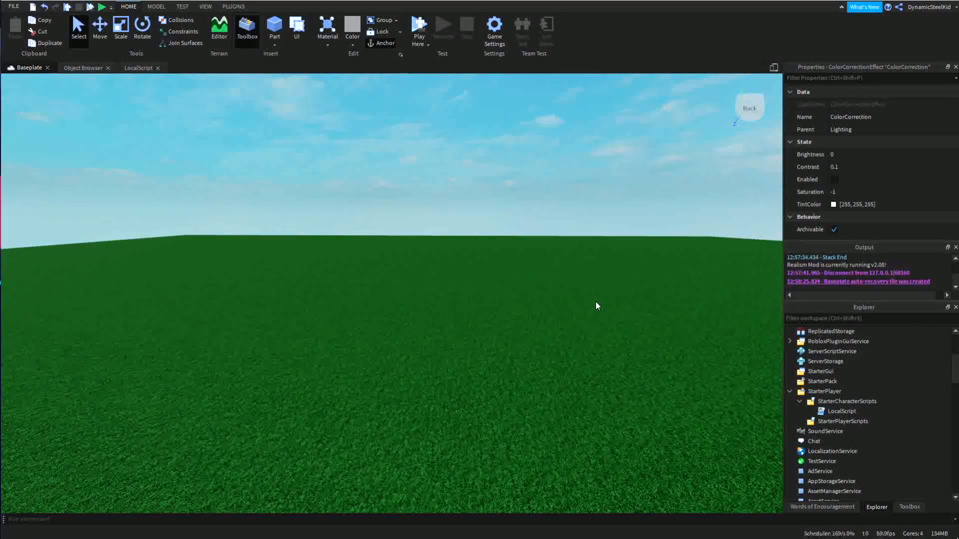
mouse_move(728, 298)
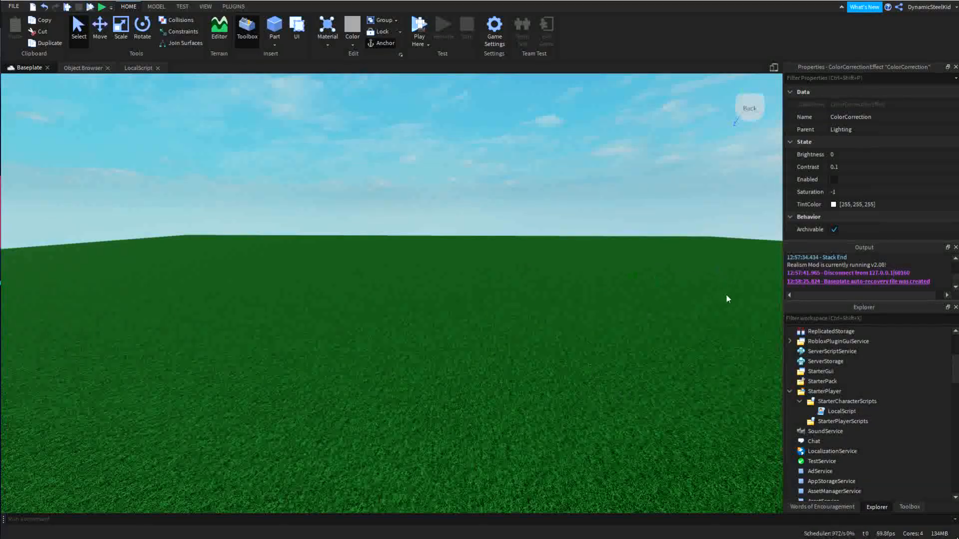
Inside the while loop write: if script.Parent.Humanoid.Health <= 10 then
double_click(841, 410)
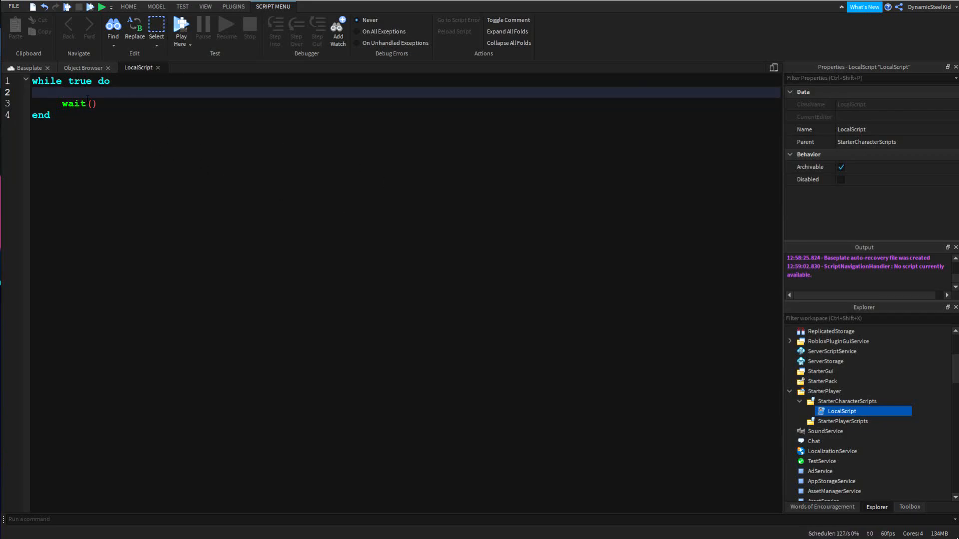
drag(33, 80, 77, 103)
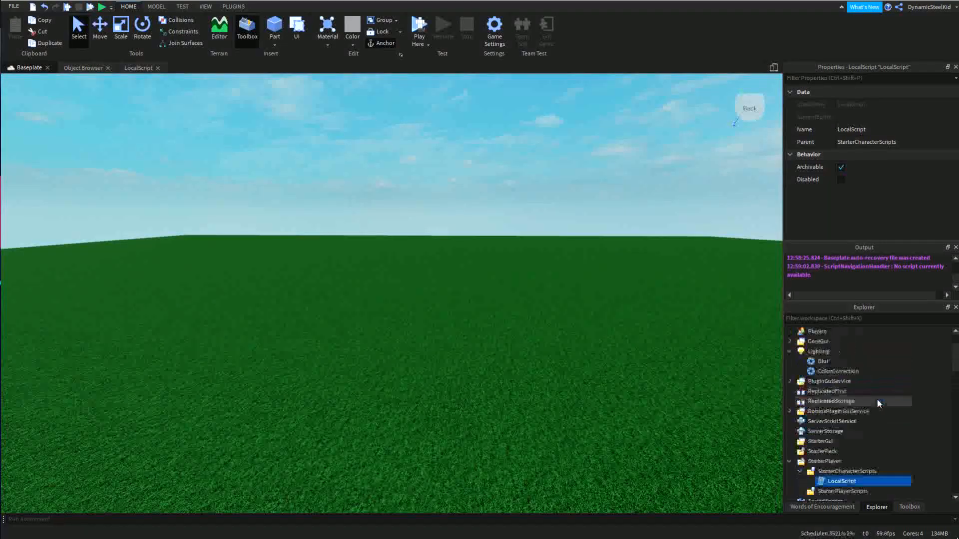
double_click(841, 482)
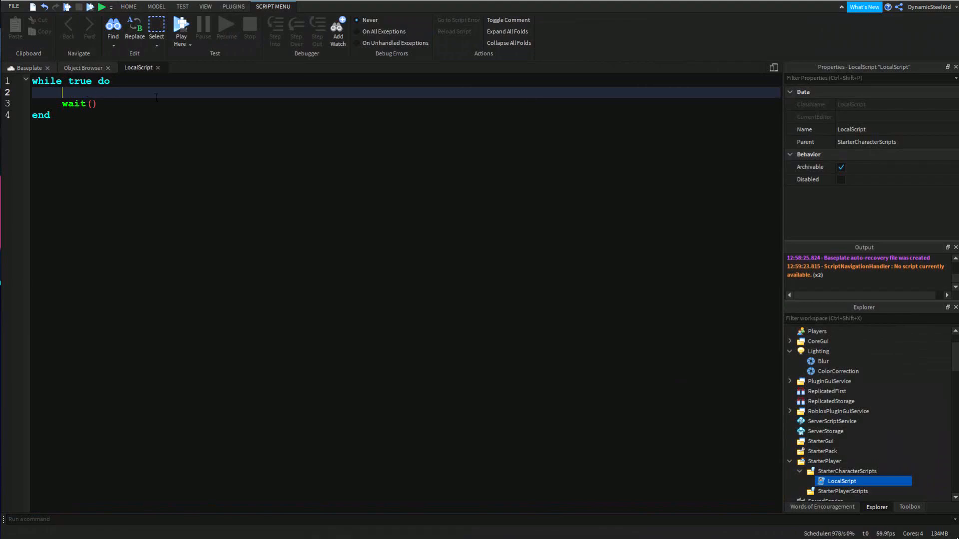
text(if)
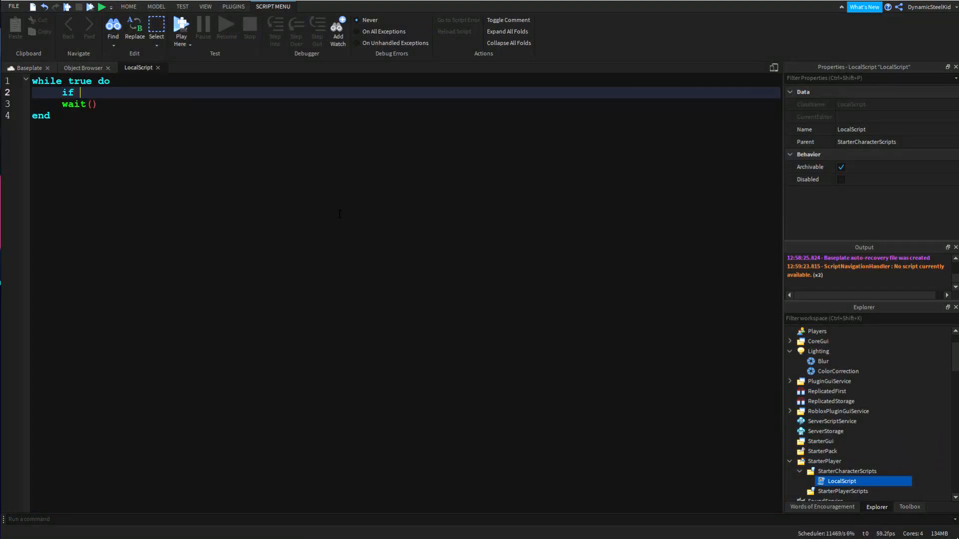
text(script.Parent.)
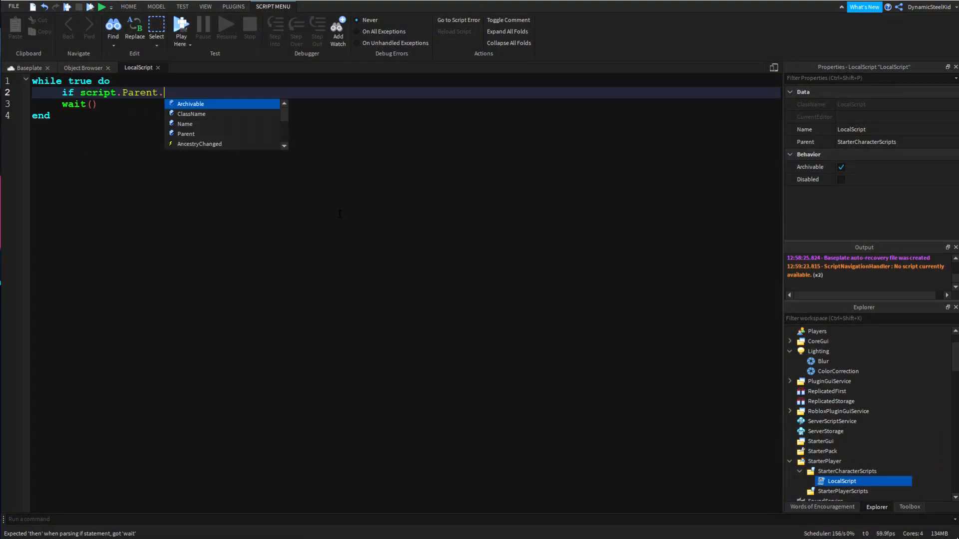
text(Huma)
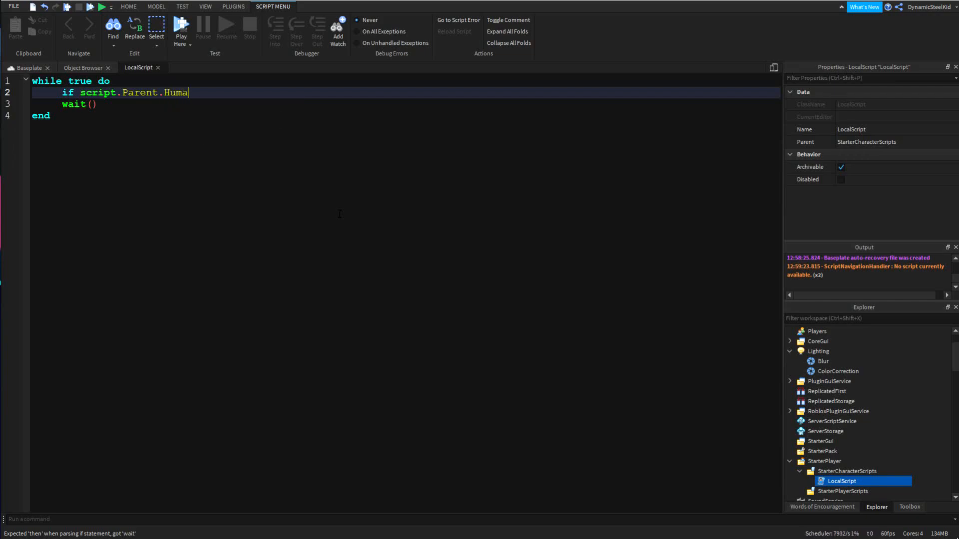
text(noid.Health <=)
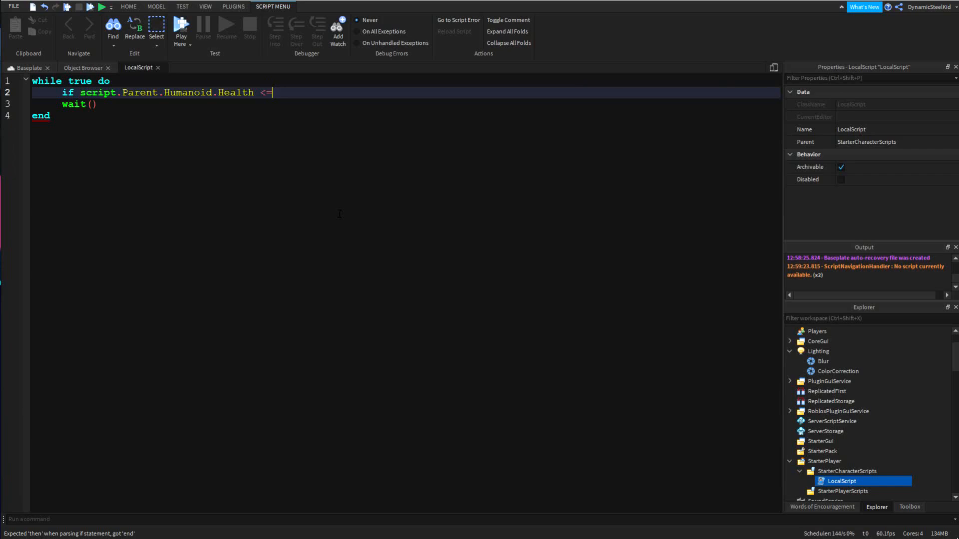
text(10 then)
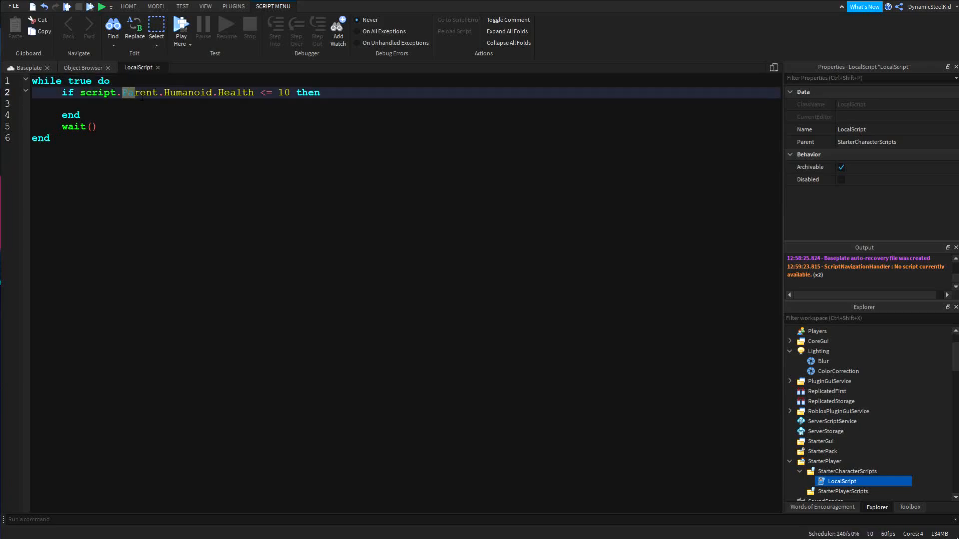
double_click(183, 92)
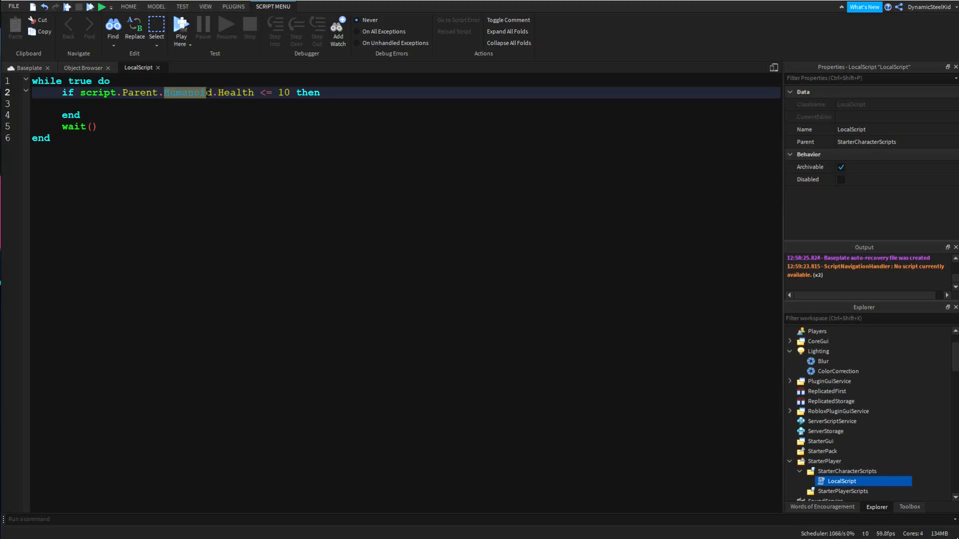
double_click(237, 92)
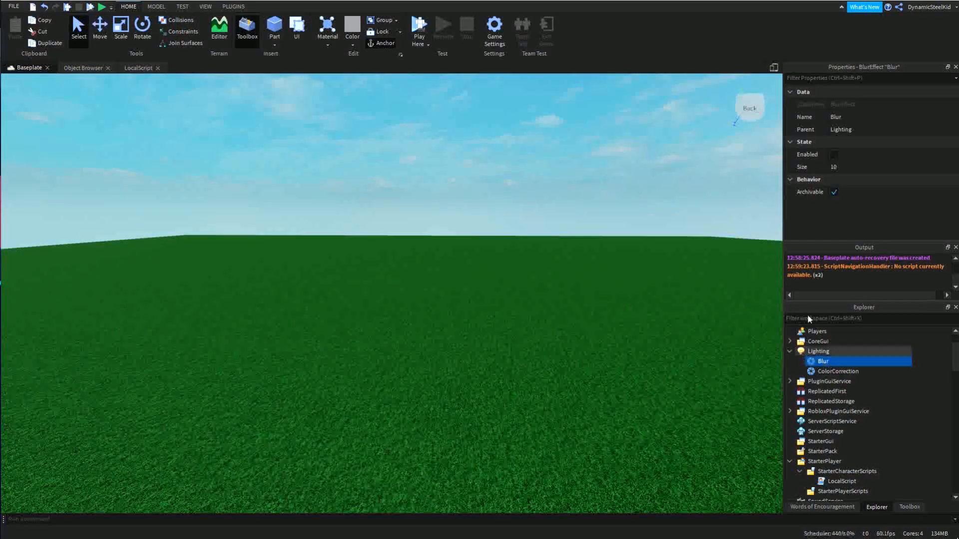
Toggle Blur's Enabled on and off, inspect ColorCorrection, and return to the LocalScript code
click(833, 154)
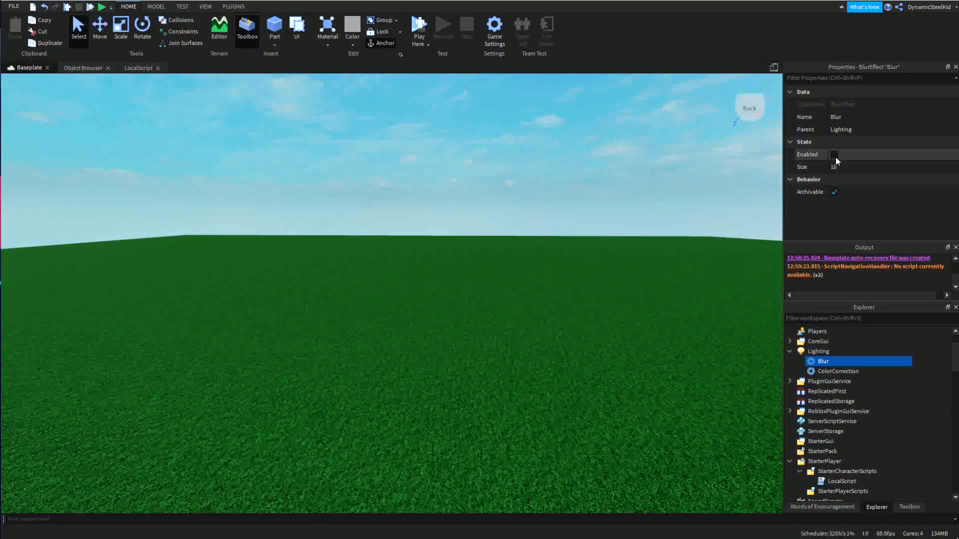
click(832, 154)
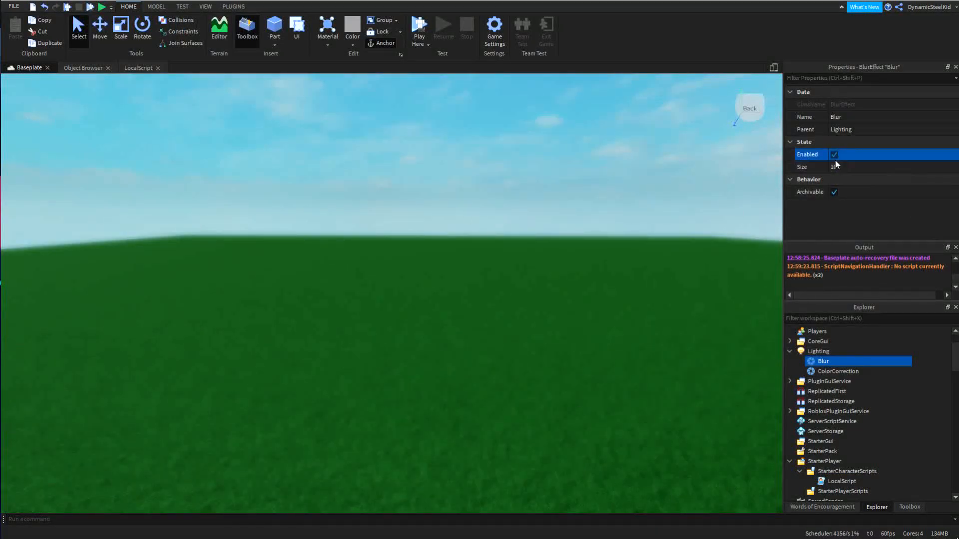
click(837, 372)
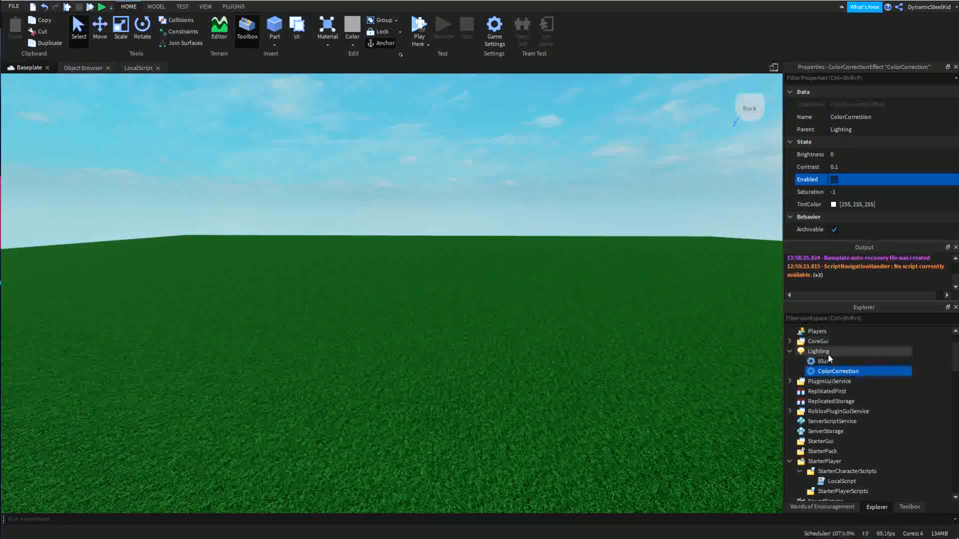
click(818, 350)
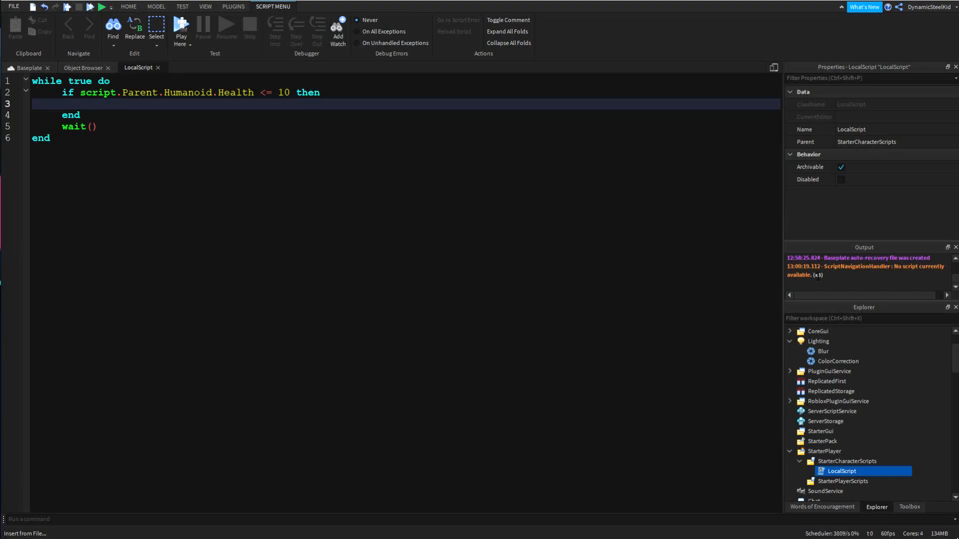
Set game.Lighting.Blur.Enabled = true and game.Lighting.ColorCorrection.Enabled = true in the low-health branch, checking Lighting in Explorer
text(game.Lighting)
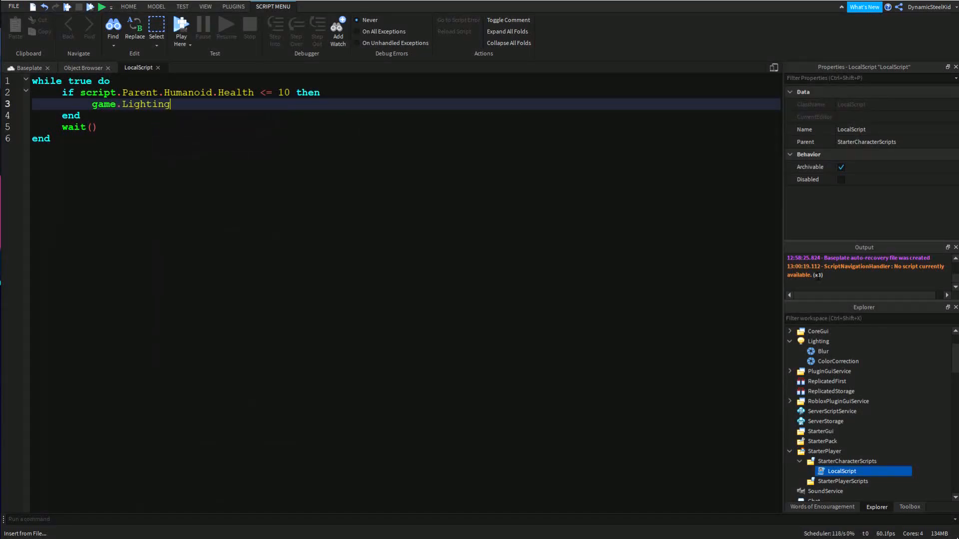
text(.Blur.Enabled = true)
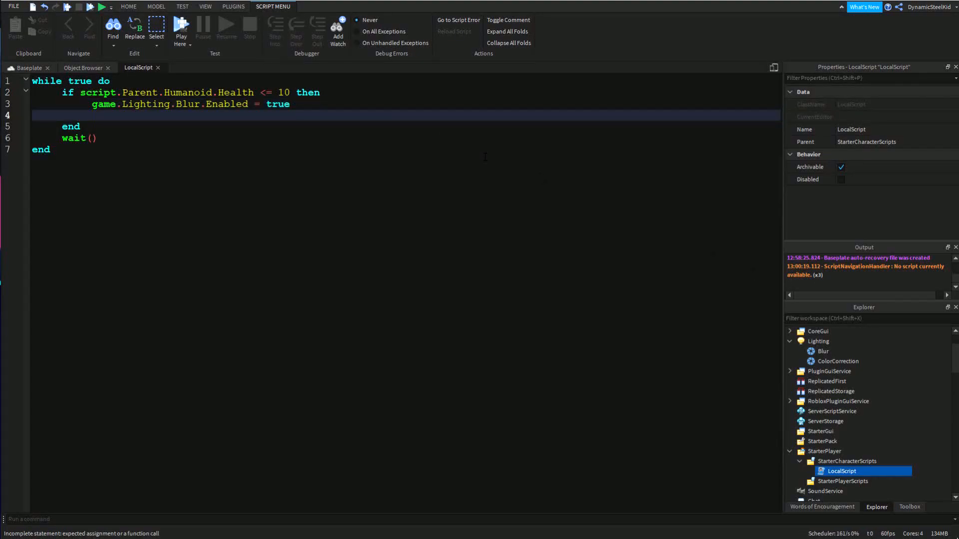
triple_click(183, 103)
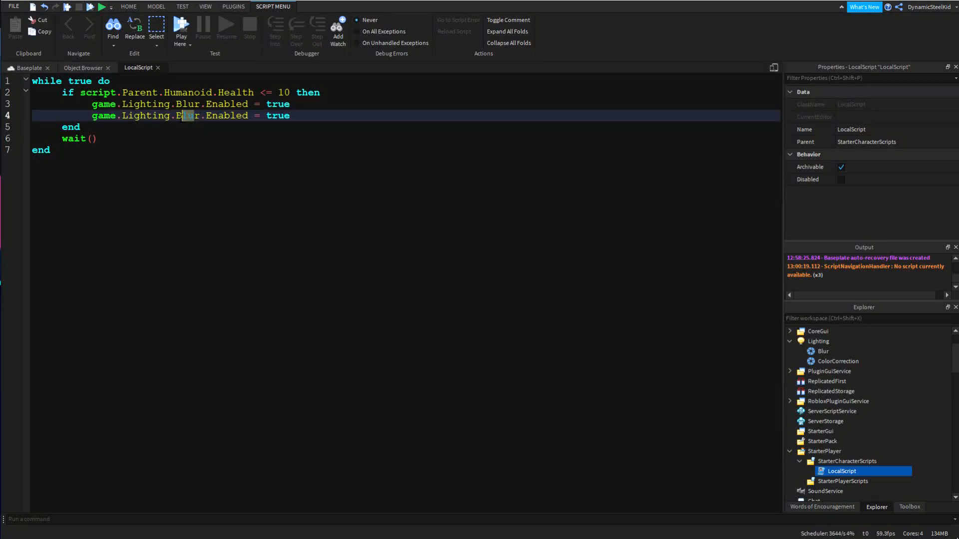
key(Backspace)
text(ColorCorrection)
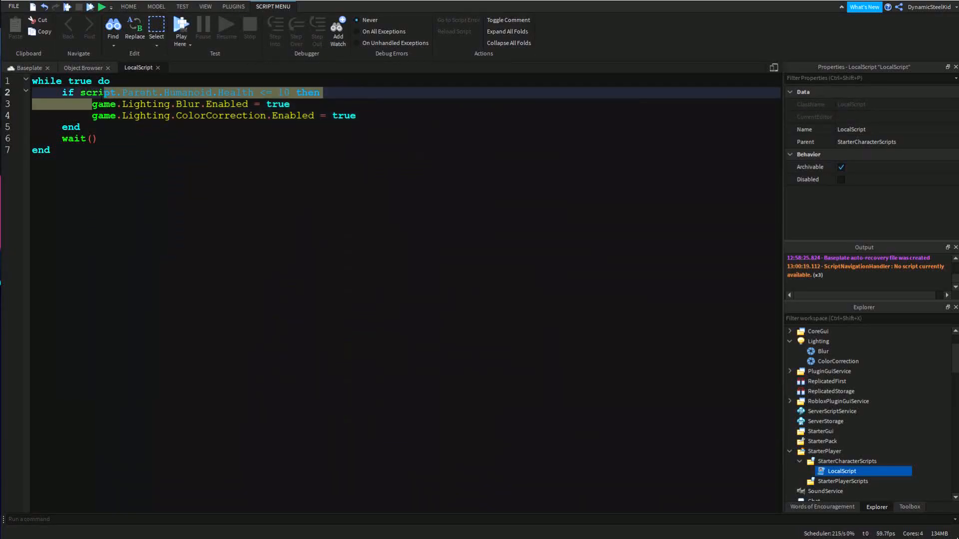
click(245, 116)
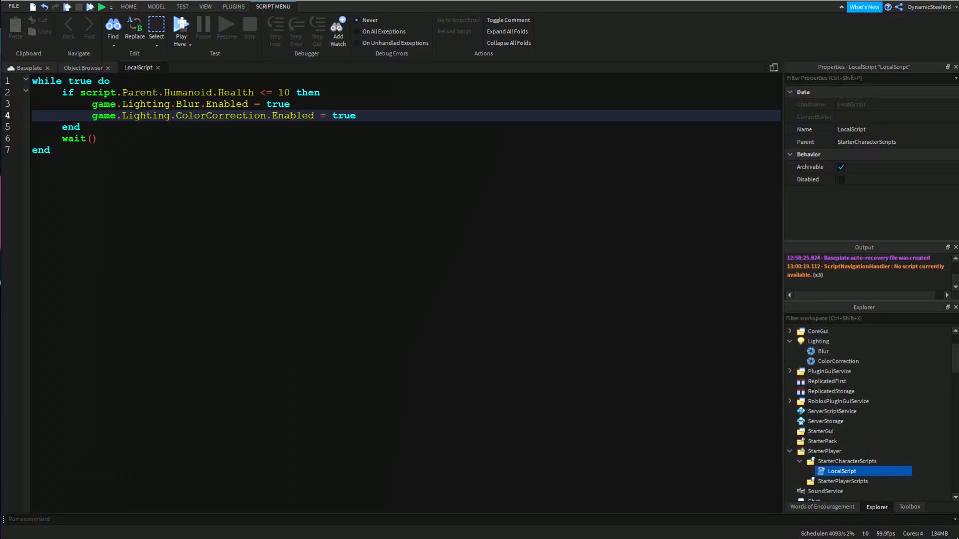
mouse_move(847, 343)
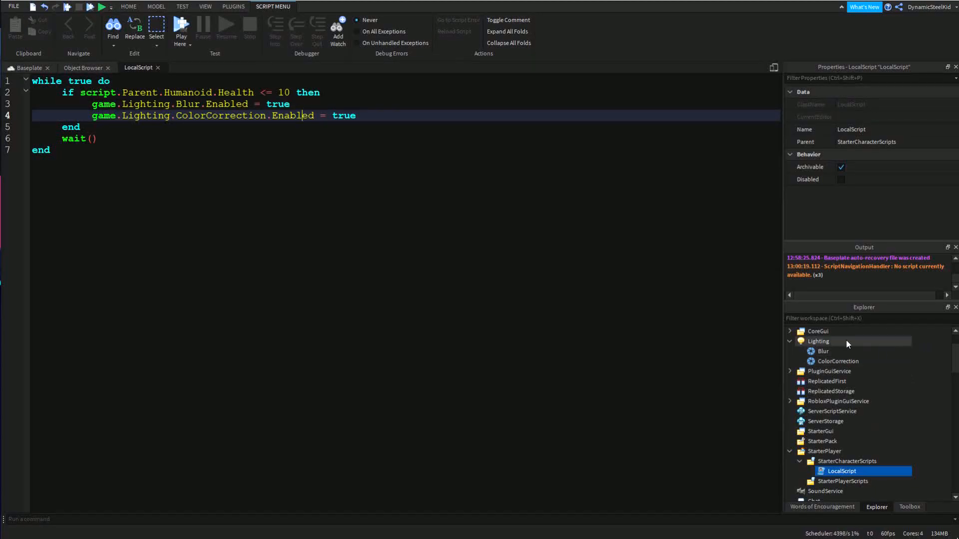
click(822, 350)
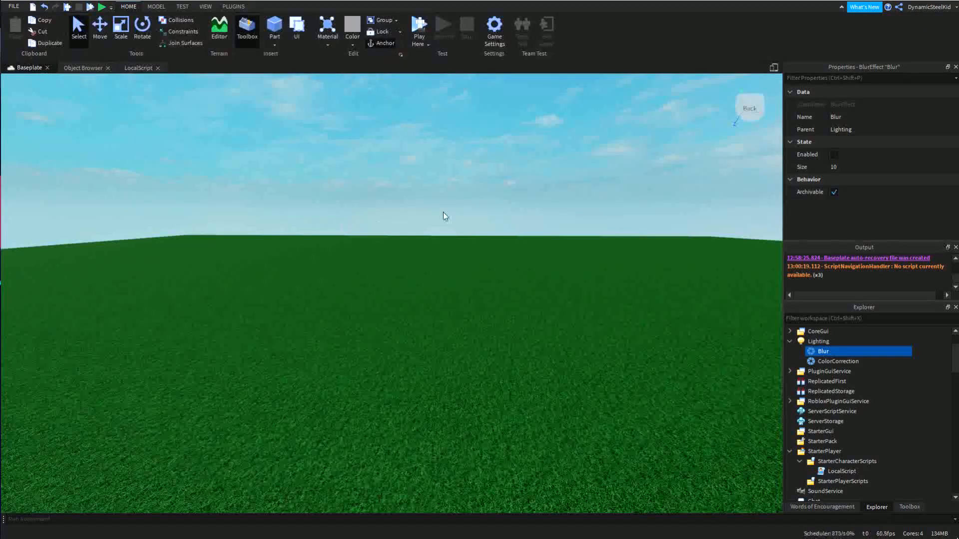
mouse_move(562, 324)
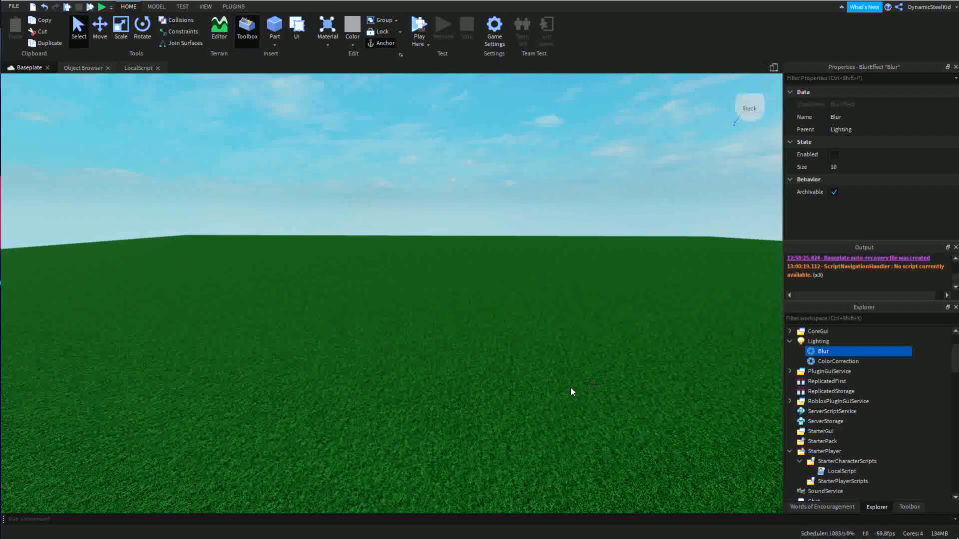
mouse_move(529, 380)
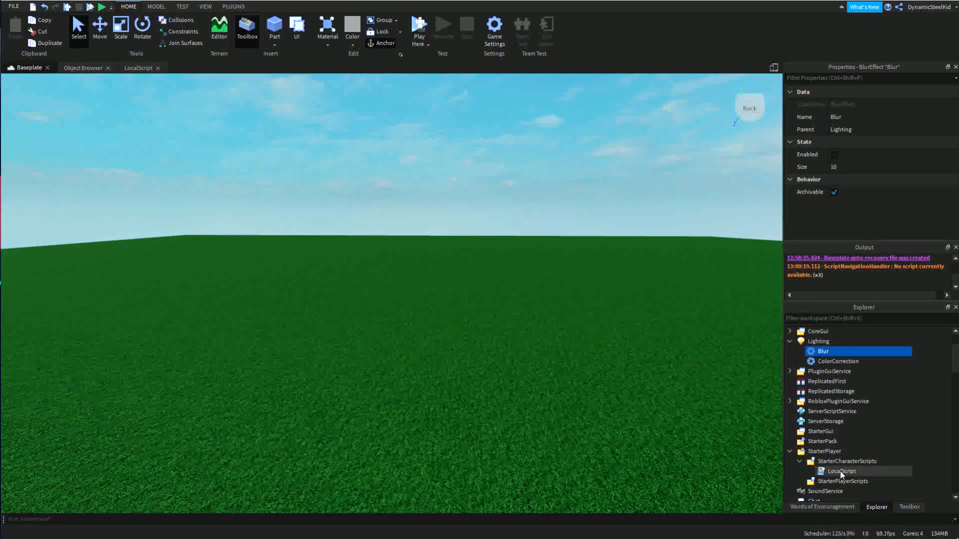
double_click(841, 470)
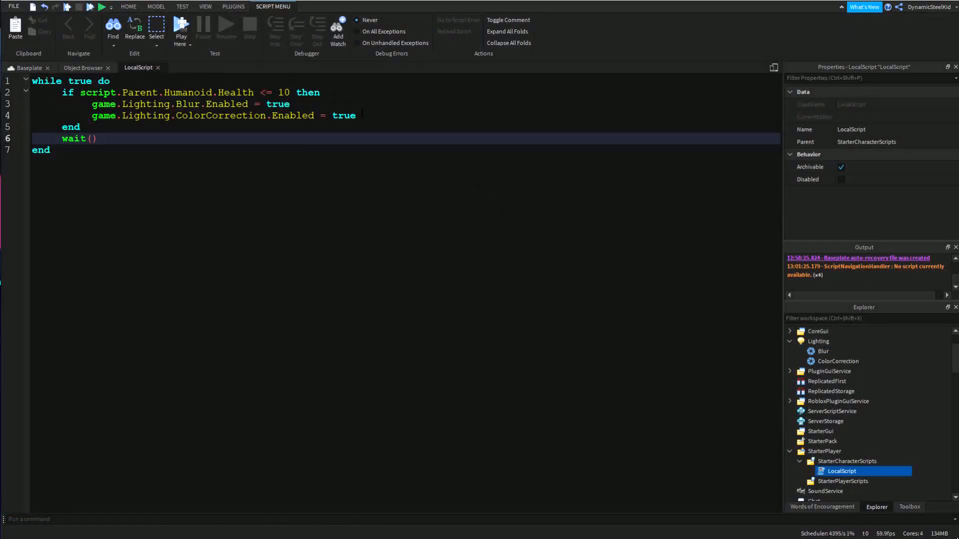
Add an else branch setting Blur and ColorCorrection Enabled to false
text(else)
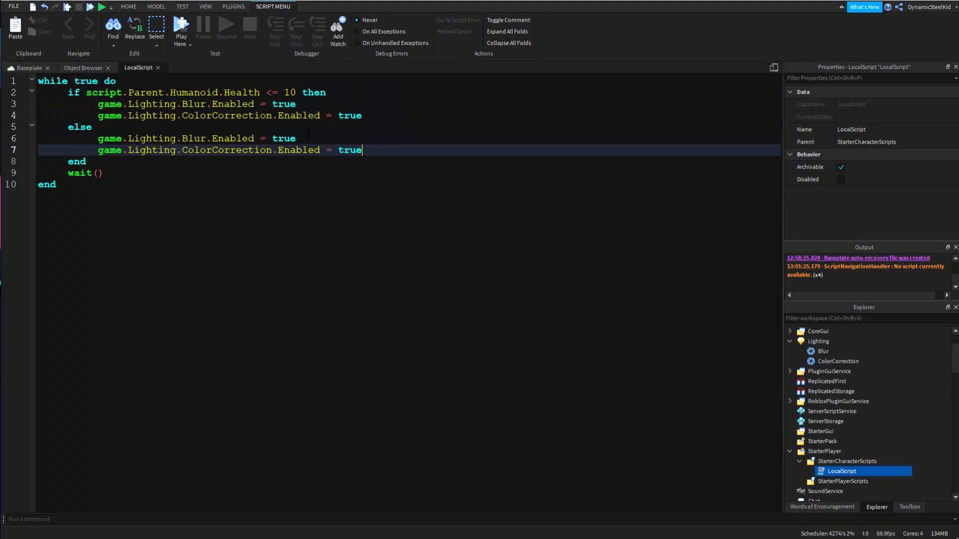
text(fals)
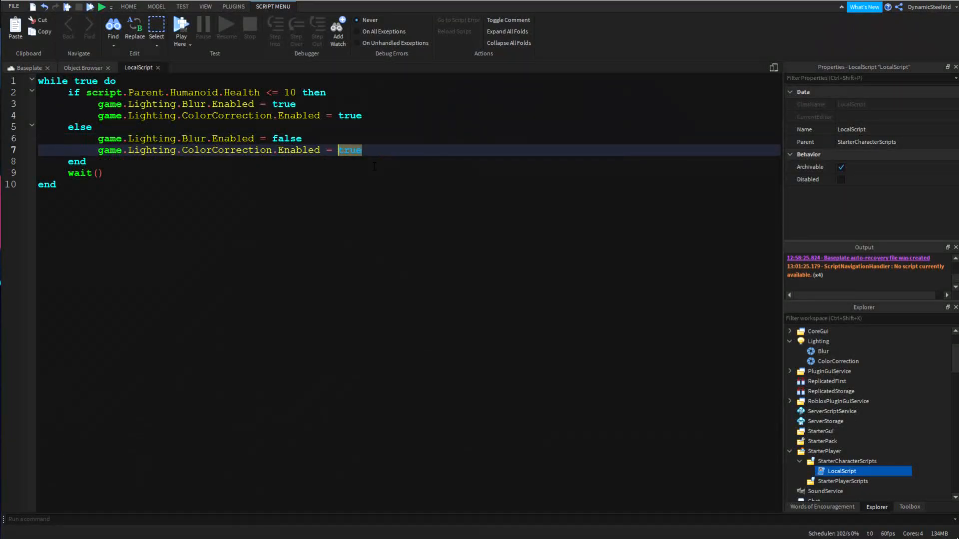
text(false)
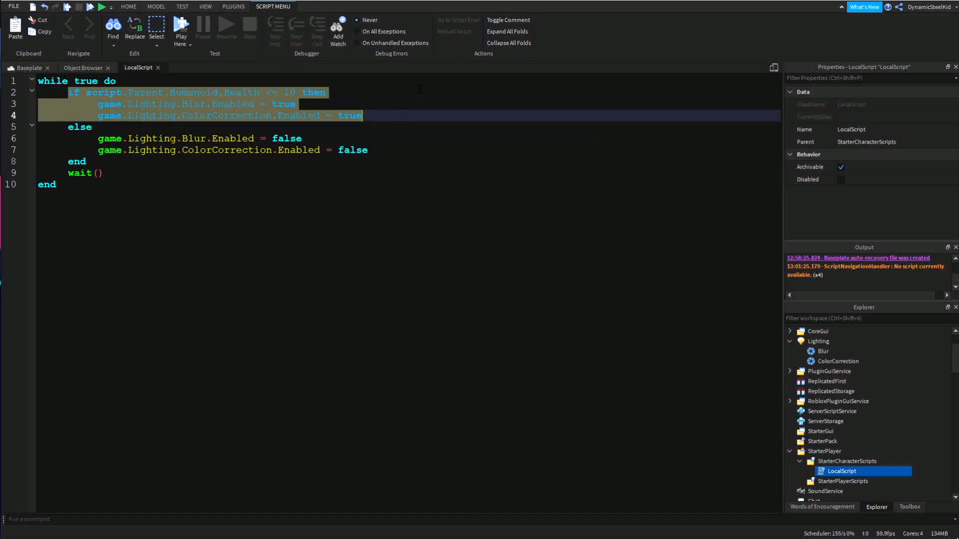
click(268, 170)
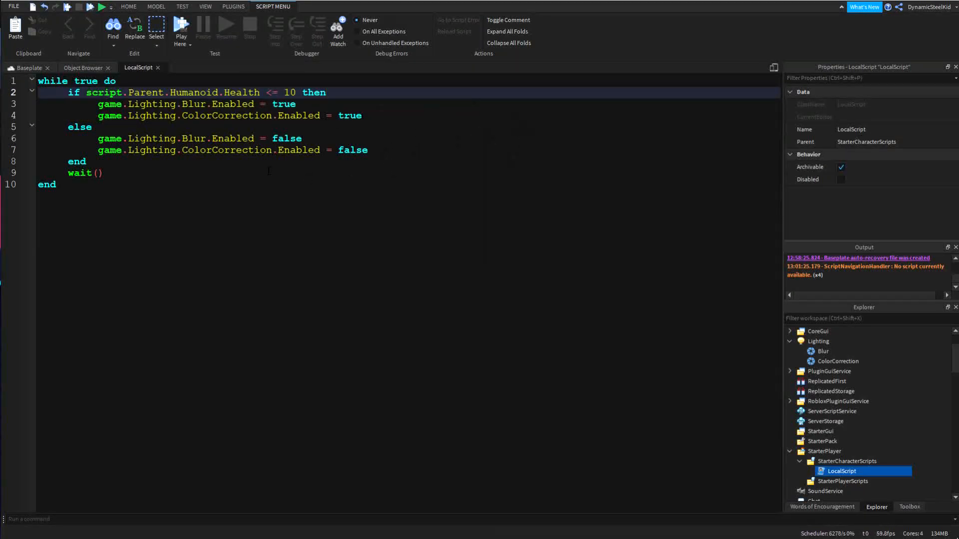
click(245, 116)
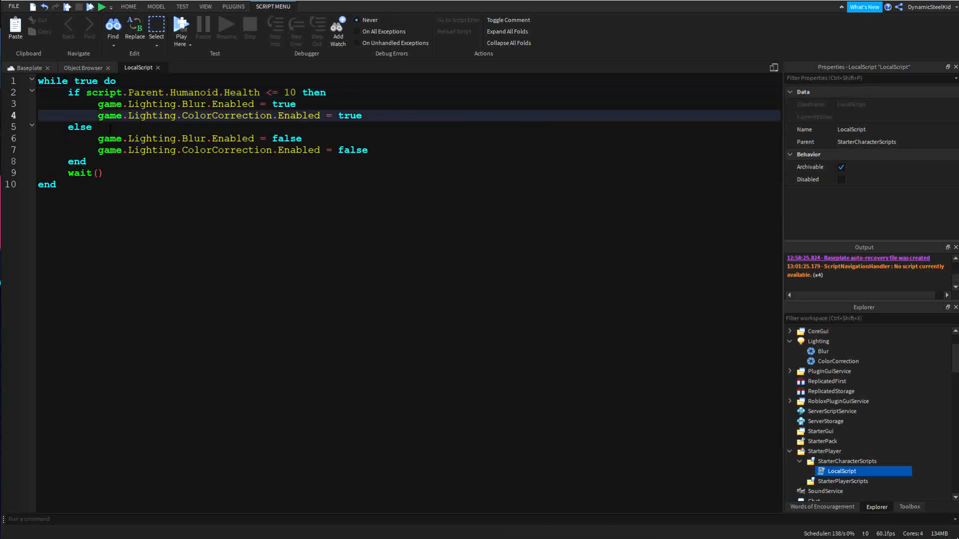
click(184, 103)
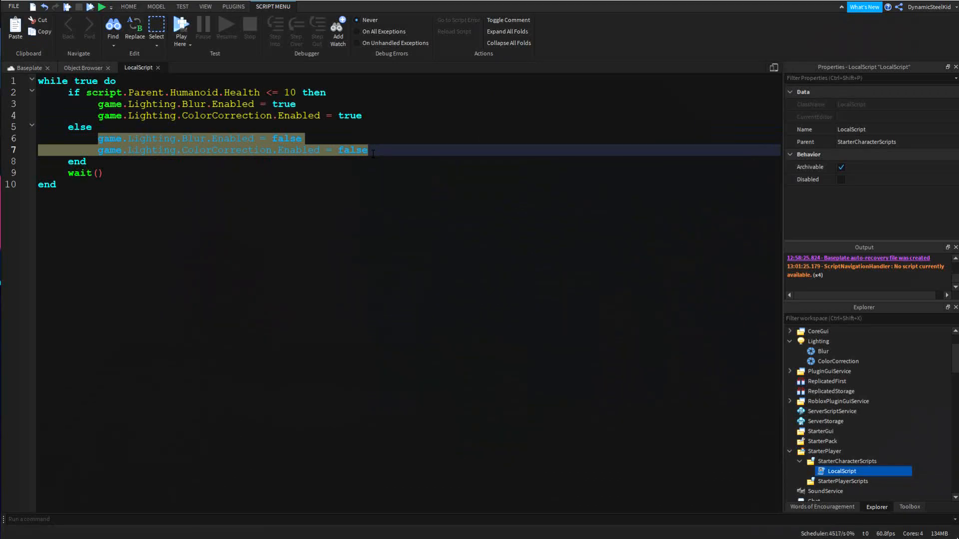
Play-test, set the character's Humanoid Health to 1 and confirm the blurred grey screen appears
click(100, 7)
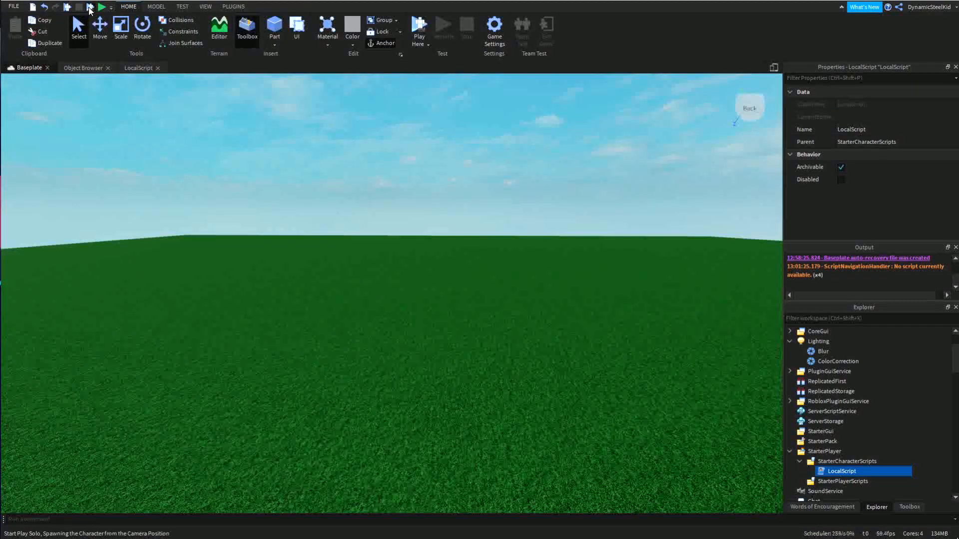
click(101, 7)
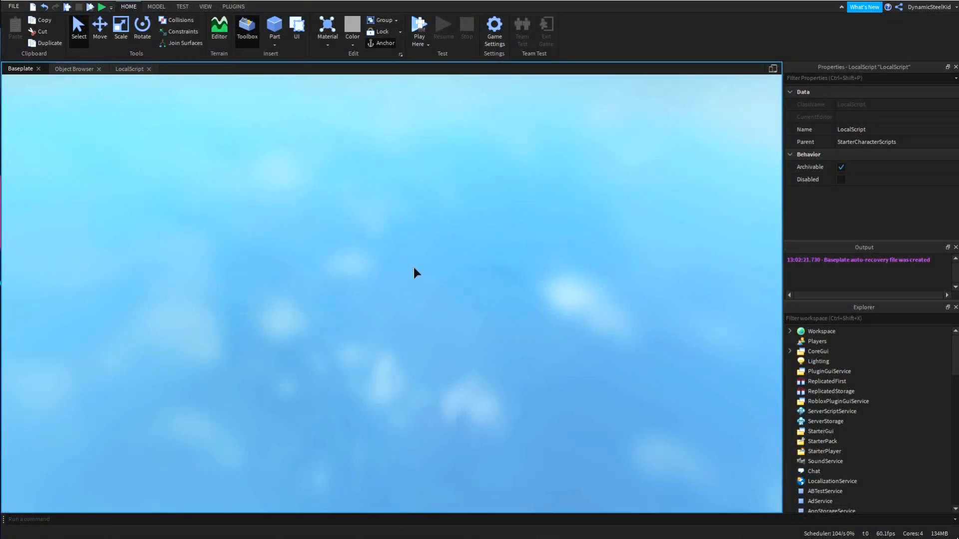
click(419, 26)
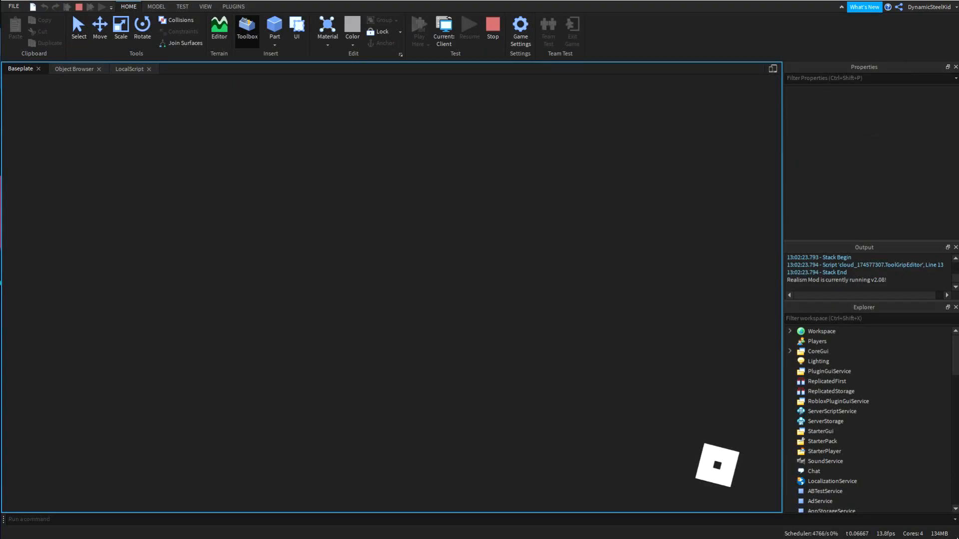
click(419, 28)
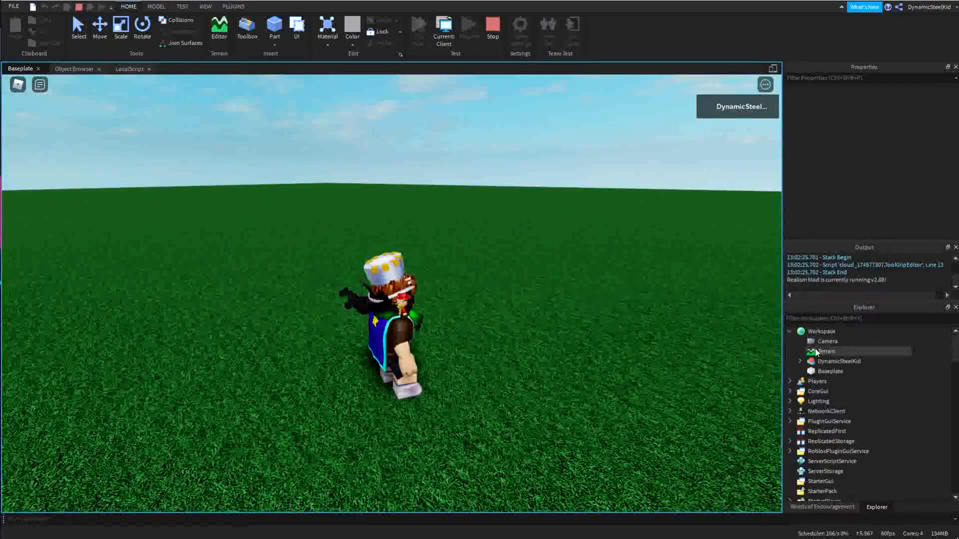
click(799, 360)
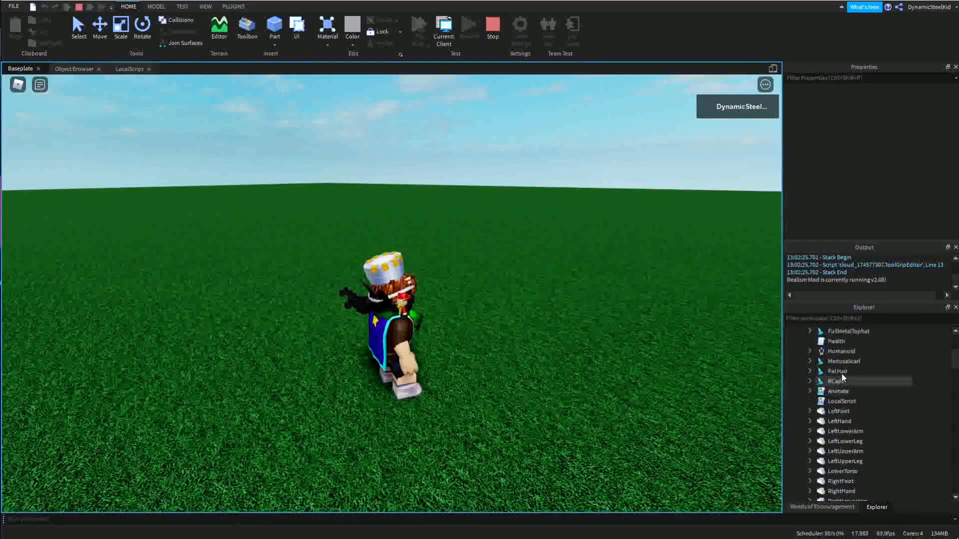
click(841, 350)
text(0)
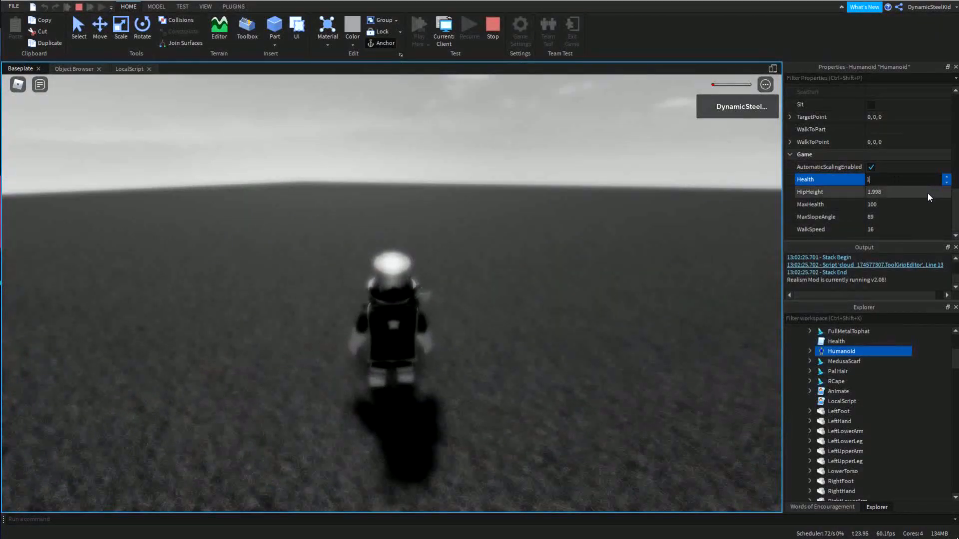
text(1)
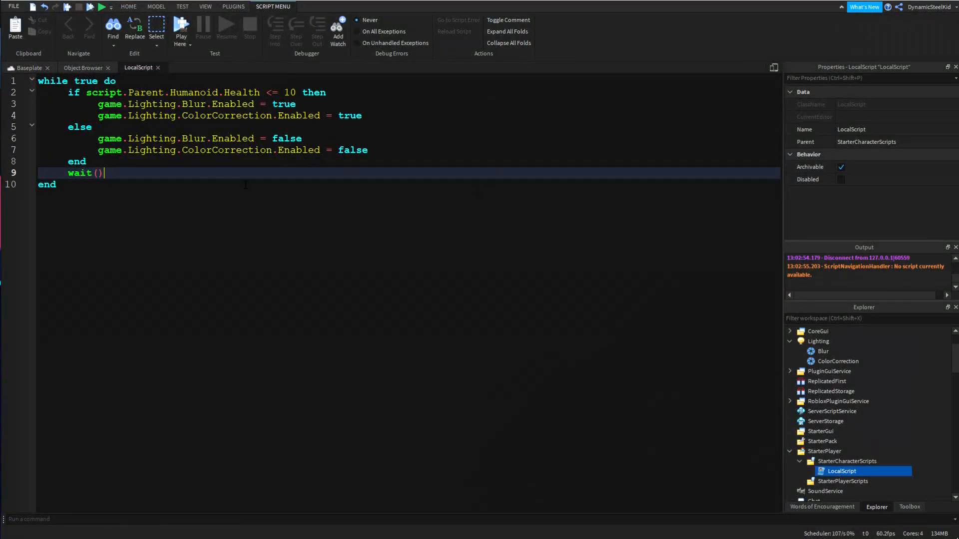
Return to the empty baseplate scene view with nothing selected
click(28, 67)
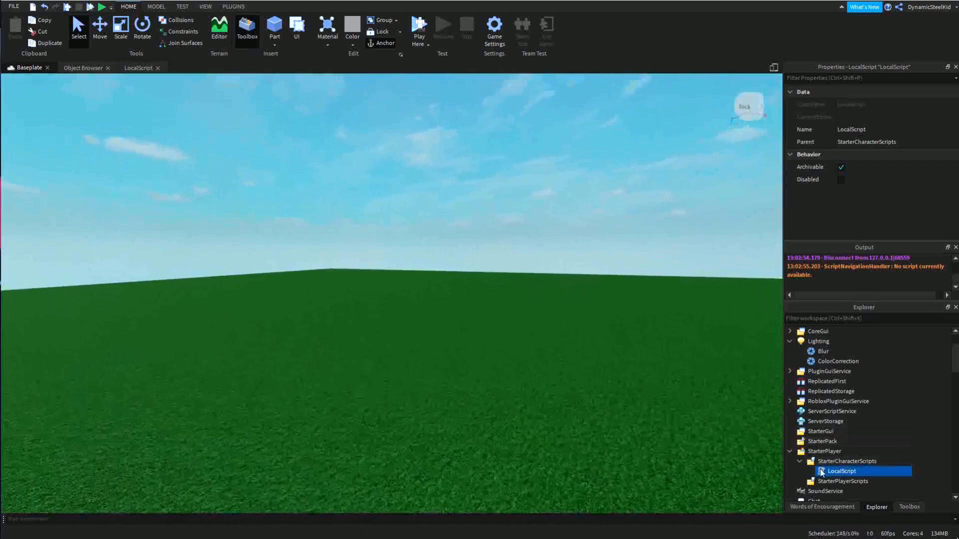
double_click(841, 470)
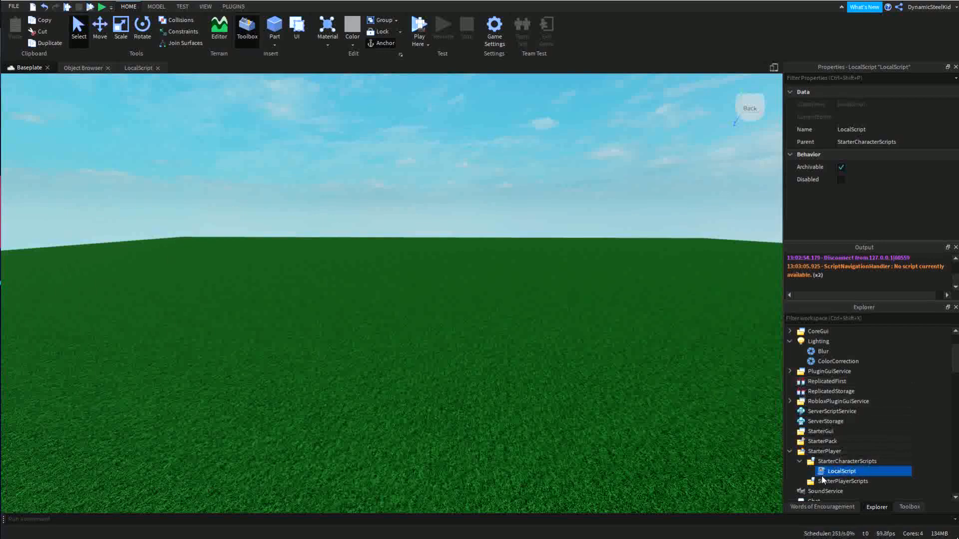
double_click(841, 470)
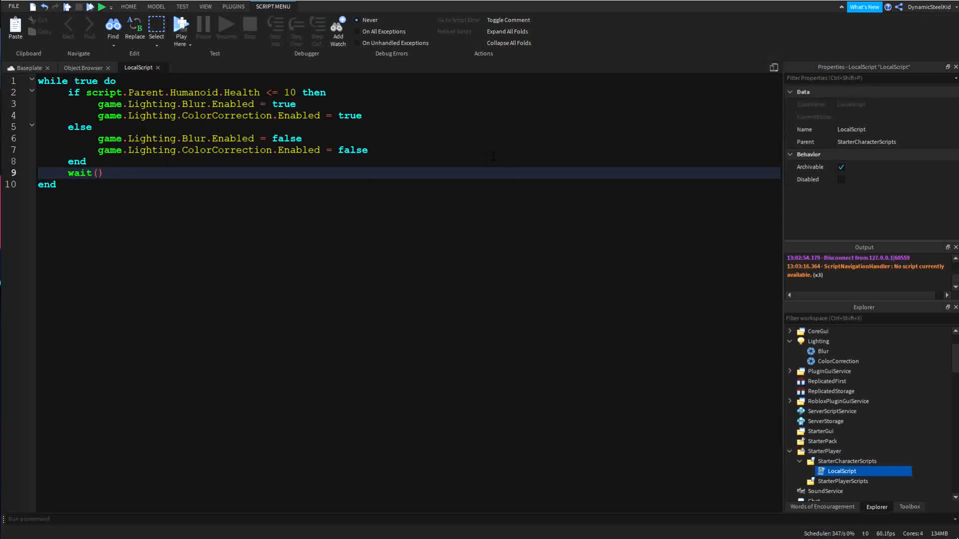
click(27, 67)
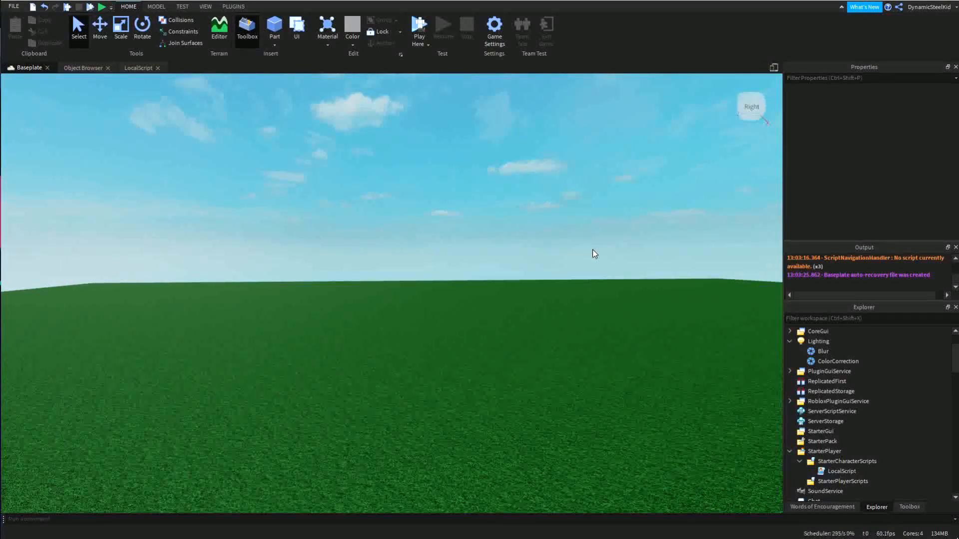
mouse_move(628, 254)
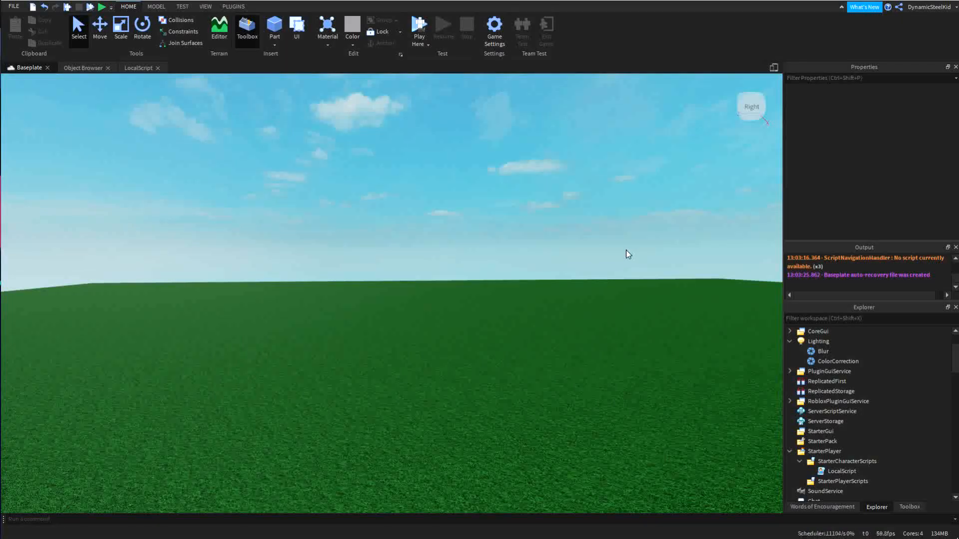